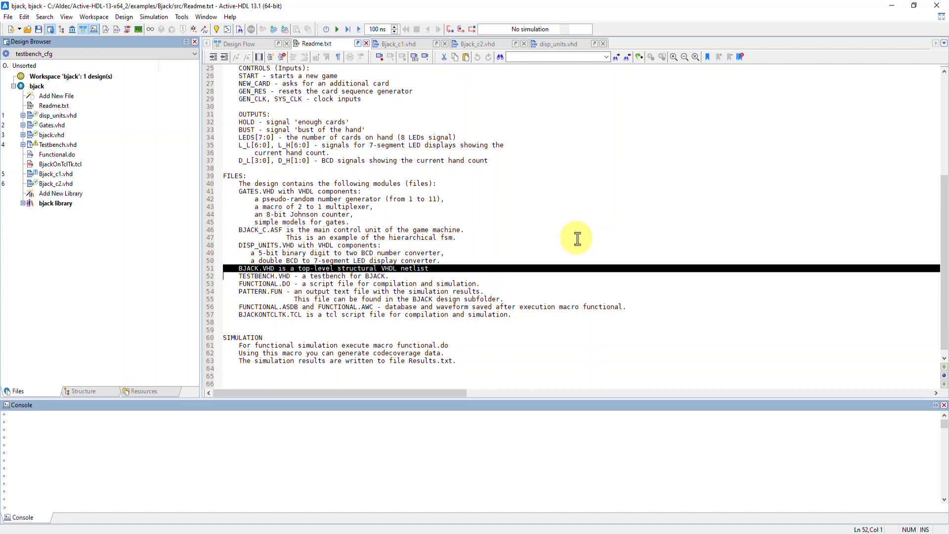
{"action": "mouse_move", "coordinate": [534, 231]}
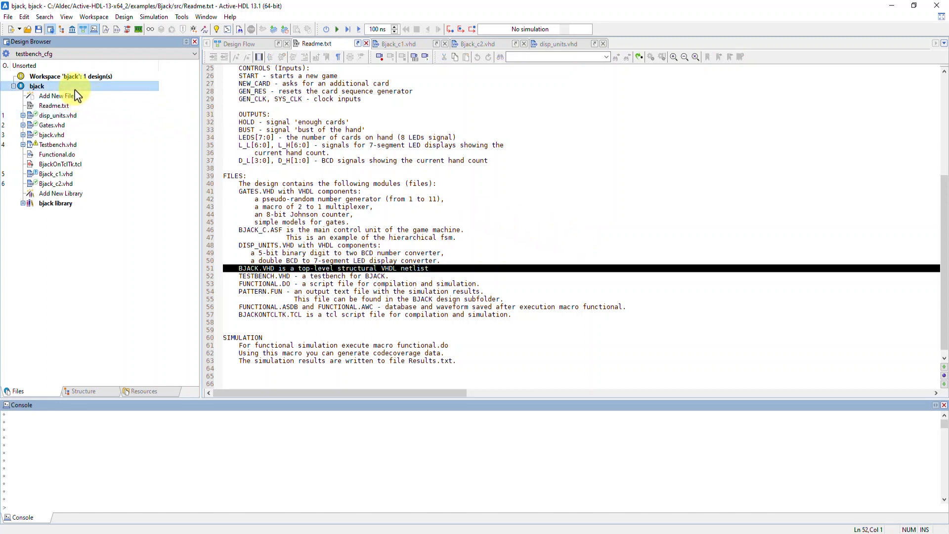
Dismiss the Help menu and bring up the Bjack_c1.vhd state-machine source after glancing at Bjack_c2.vhd
{"action": "left_click", "coordinate": [229, 16]}
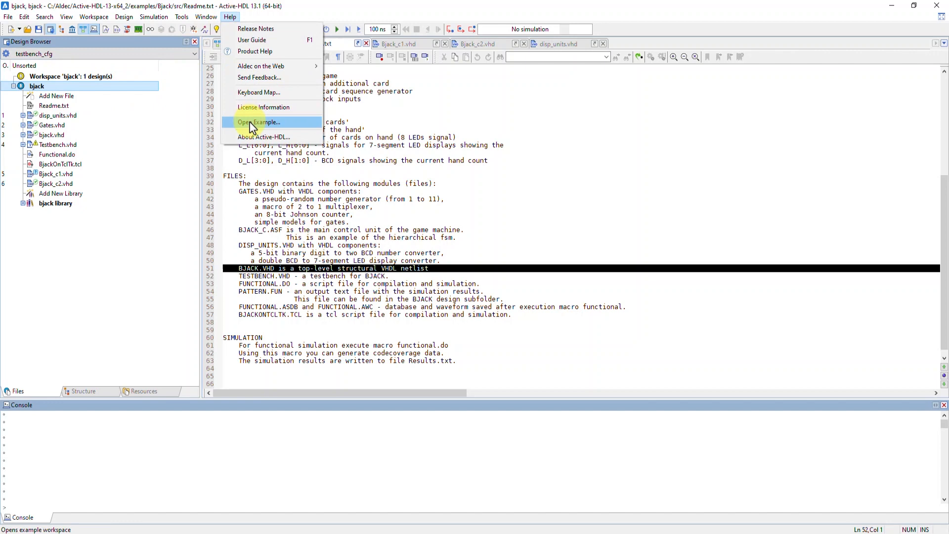
{"action": "left_click", "coordinate": [259, 122]}
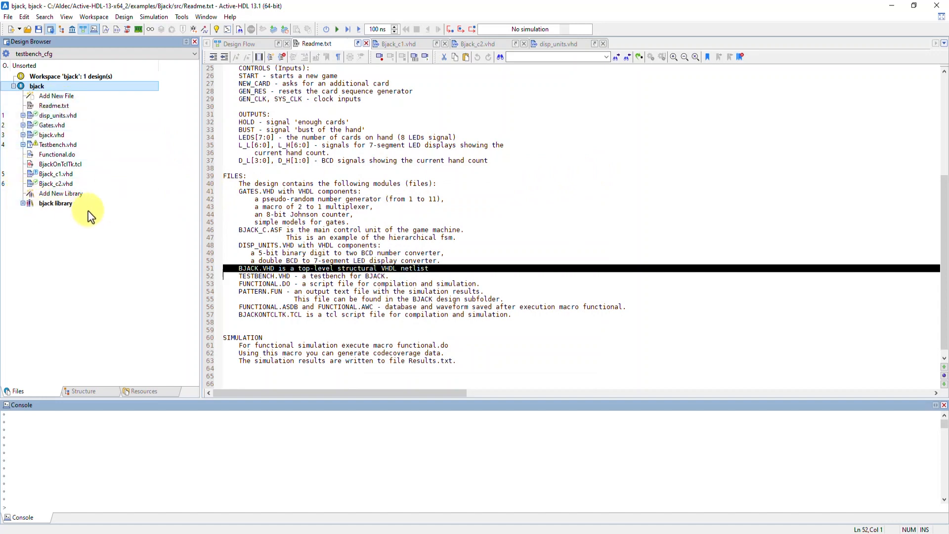
{"action": "double_click", "coordinate": [56, 173]}
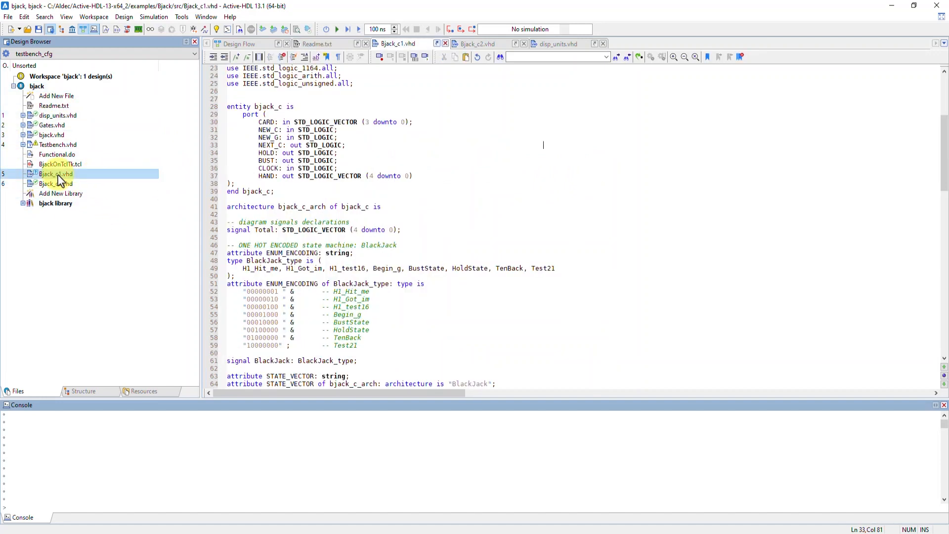
{"action": "left_click", "coordinate": [56, 183]}
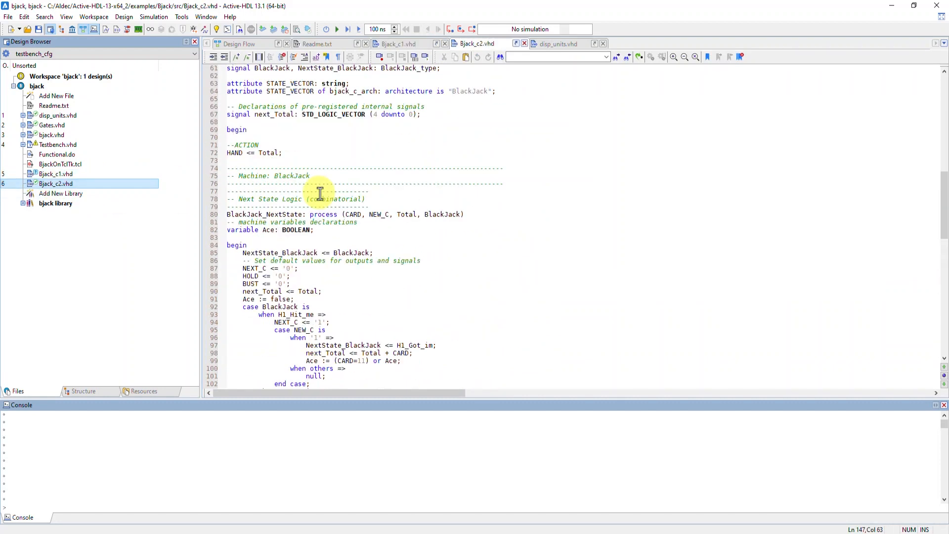
{"action": "left_click", "coordinate": [396, 43]}
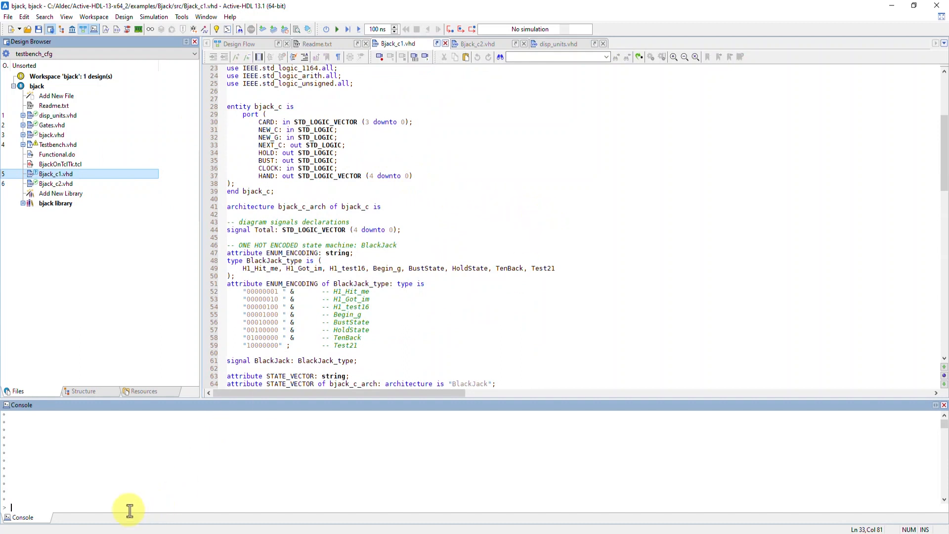
Enter a code2graphics command with placeholder arguments in the Console and reach for the Tools menu
{"action": "type", "text": "code2graphics"}
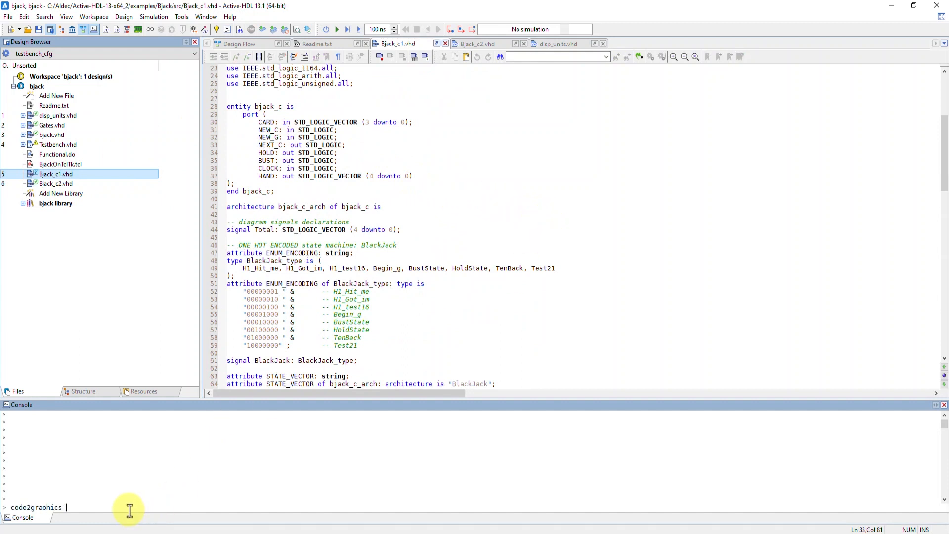
{"action": "type", "text": "*arguments here*"}
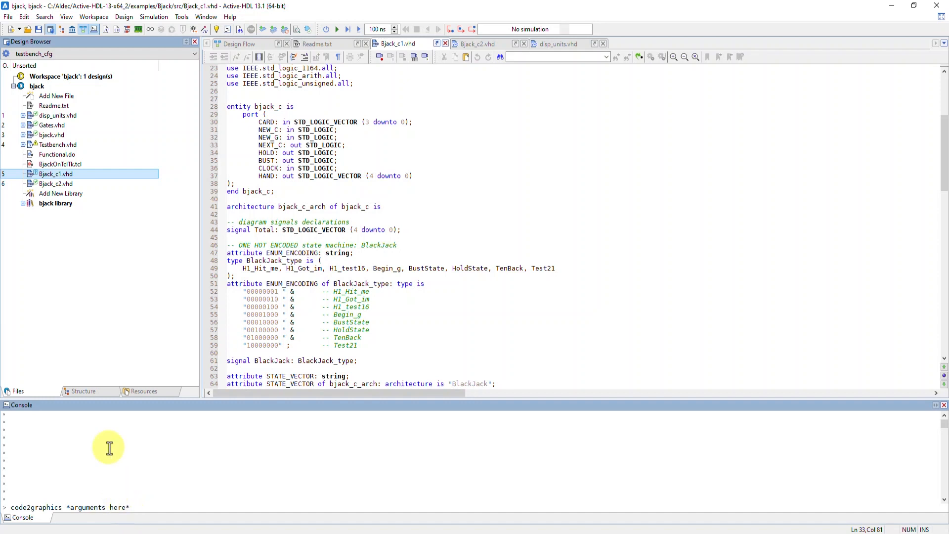
{"action": "left_click", "coordinate": [181, 16]}
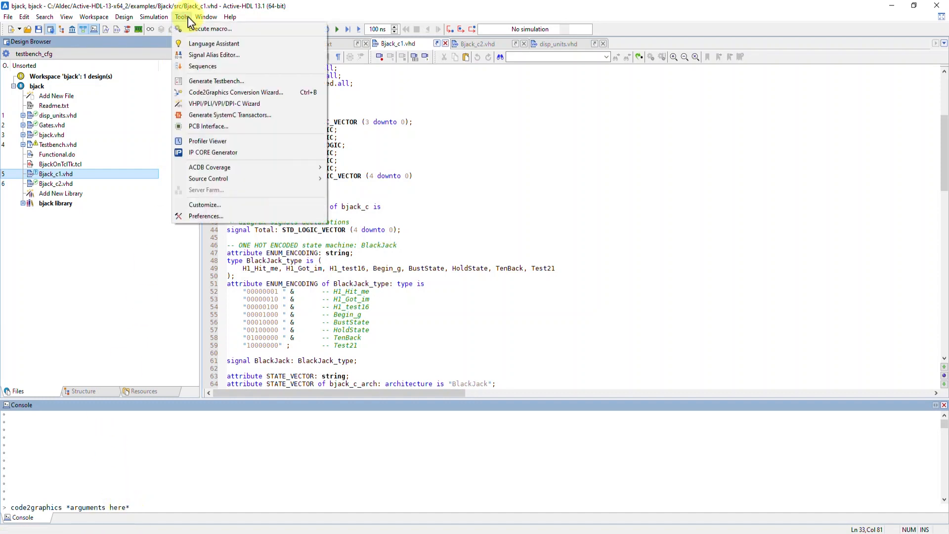
{"action": "mouse_move", "coordinate": [236, 92]}
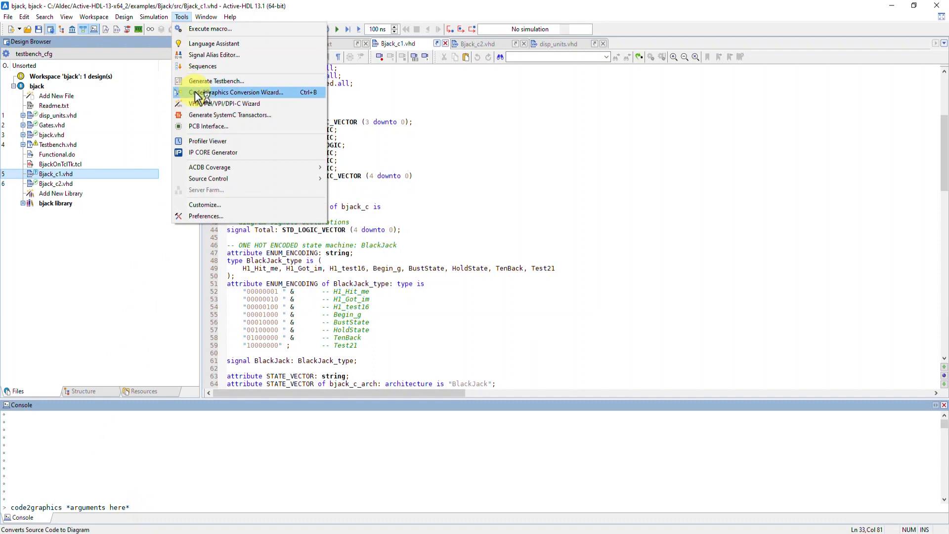
{"action": "mouse_move", "coordinate": [285, 103]}
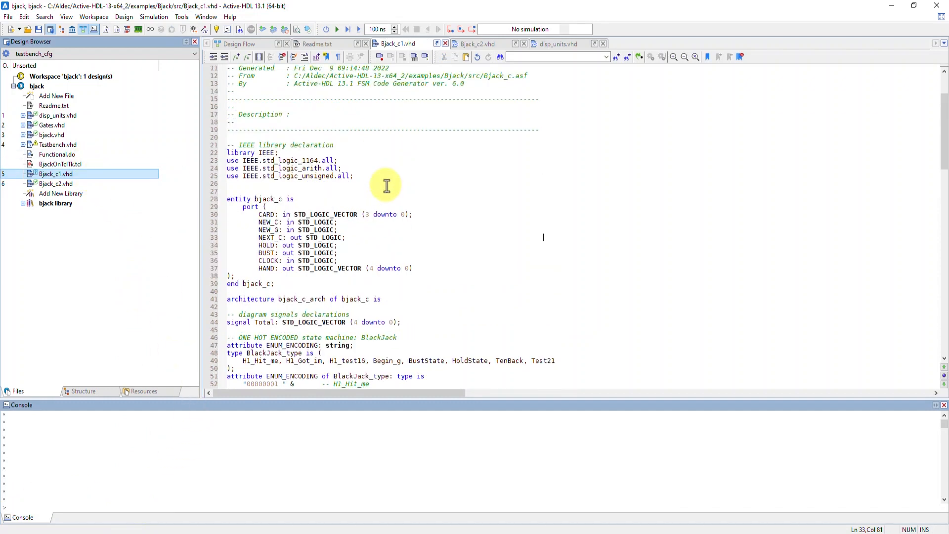
{"action": "scroll", "scroll_direction": "down", "scroll_amount": 3}
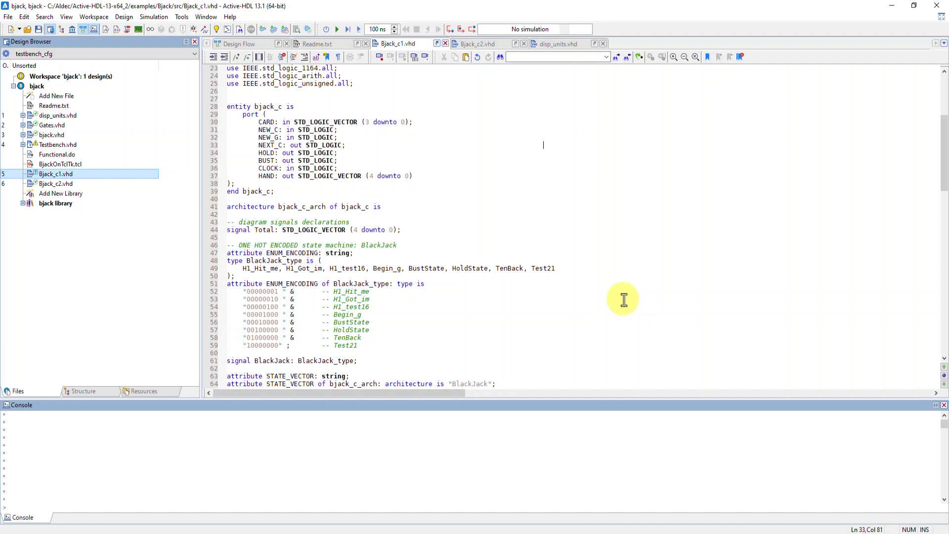
{"action": "mouse_move", "coordinate": [495, 222]}
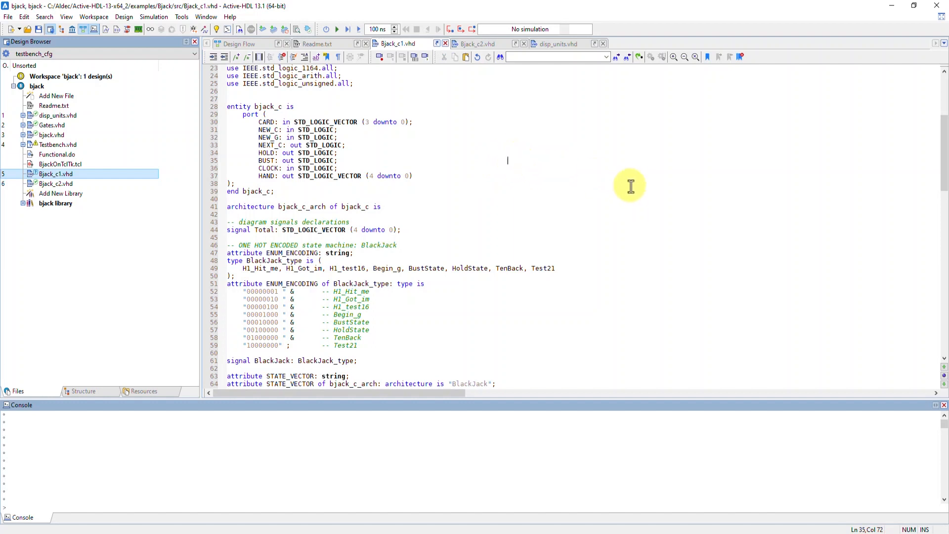
{"action": "scroll", "scroll_direction": "down", "scroll_amount": 3}
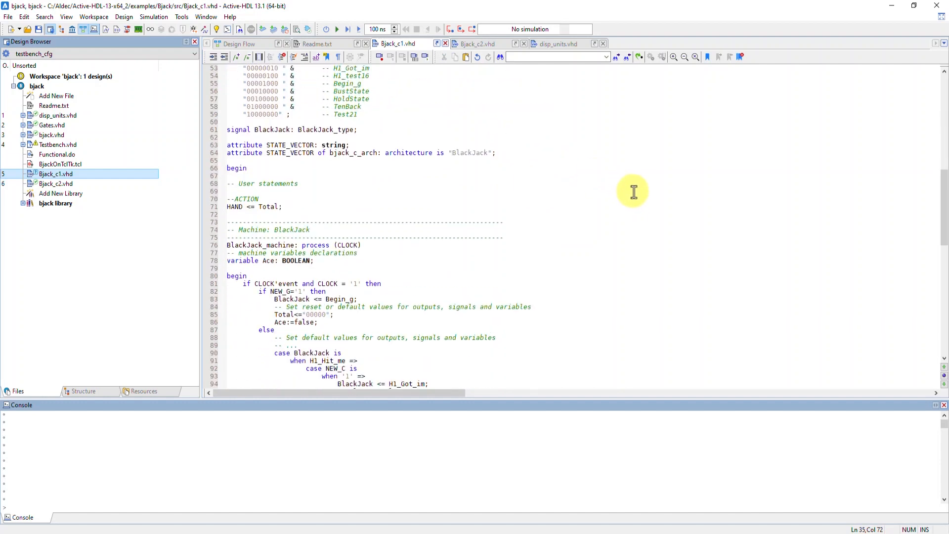
{"action": "scroll", "scroll_direction": "down", "scroll_amount": 3}
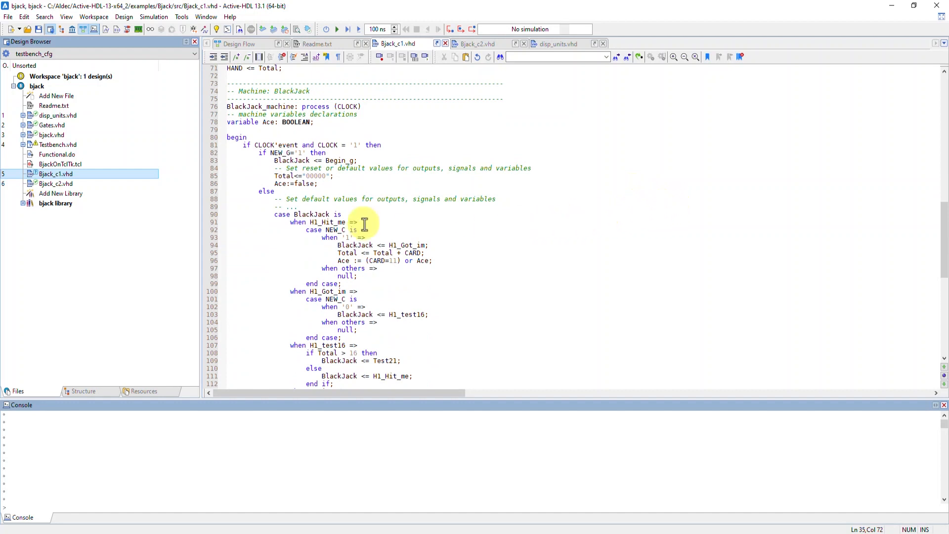
{"action": "left_click", "coordinate": [213, 151]}
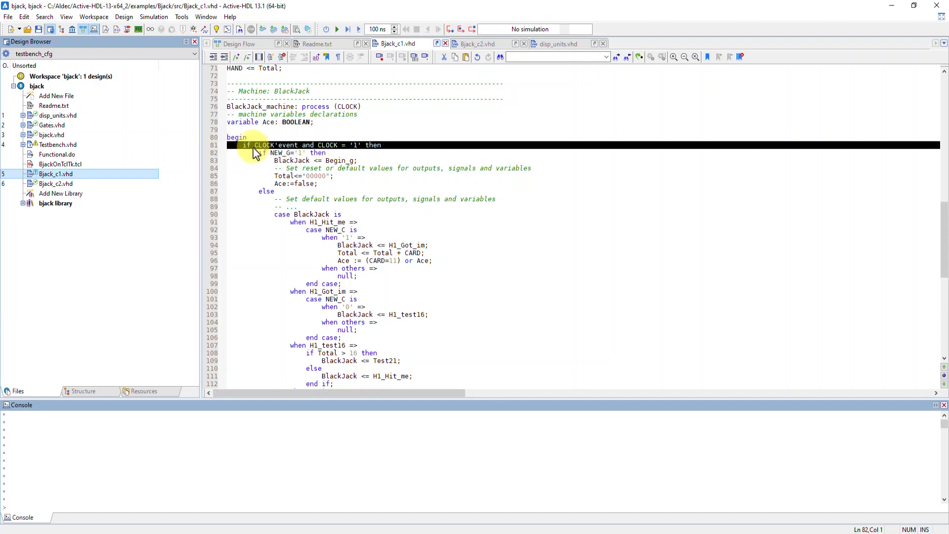
{"action": "left_click", "coordinate": [528, 164]}
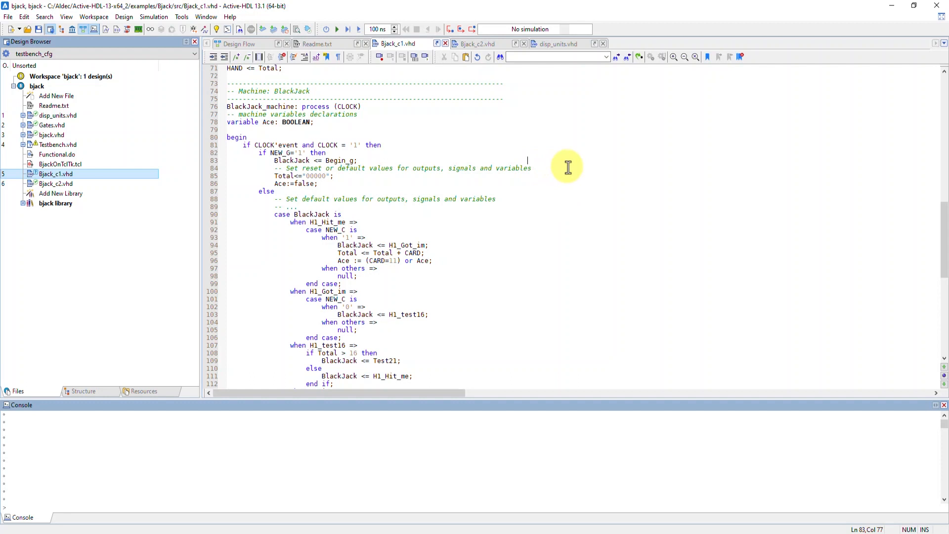
{"action": "mouse_move", "coordinate": [567, 167]}
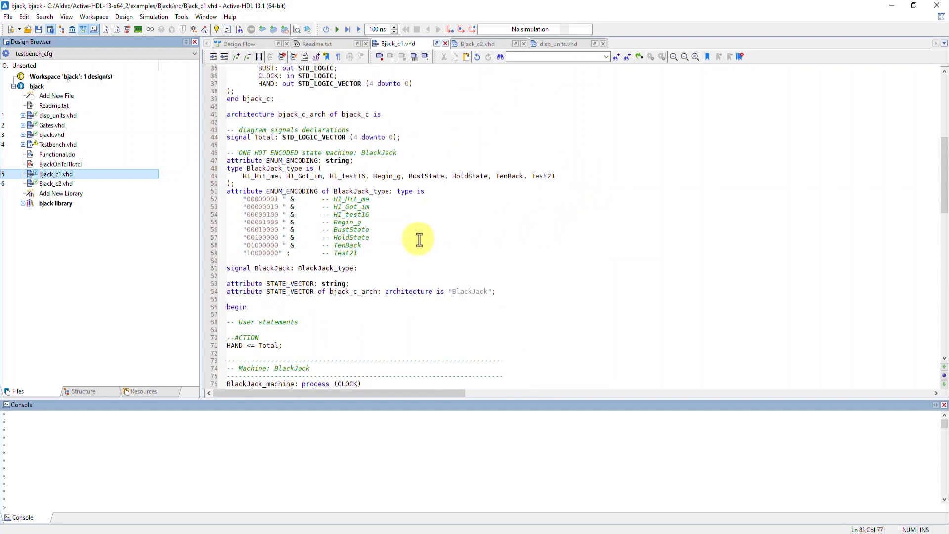
Review the state encoding attribute and signal declarations in Bjack_c1.vhd, then the NEXT_C port line in Bjack_c2.vhd
{"action": "left_click", "coordinate": [218, 183]}
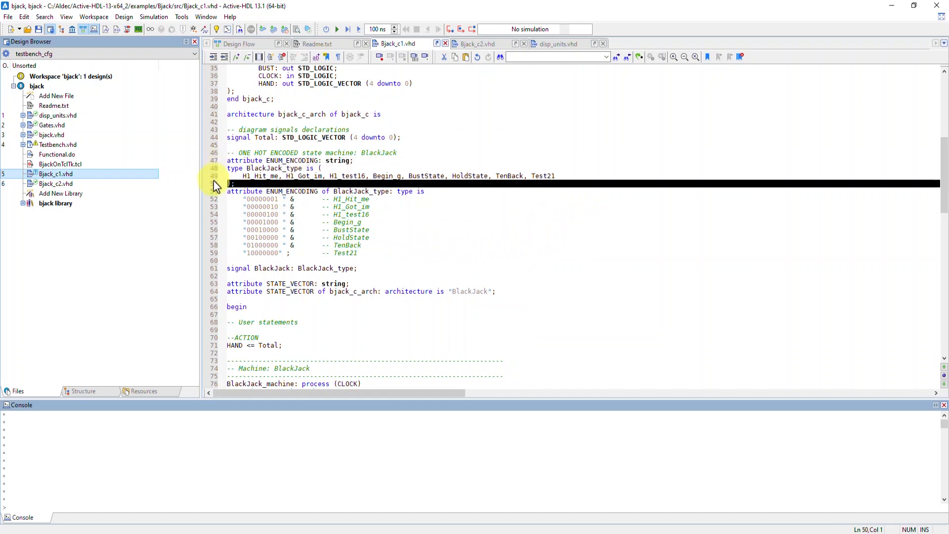
{"action": "left_click", "coordinate": [243, 206]}
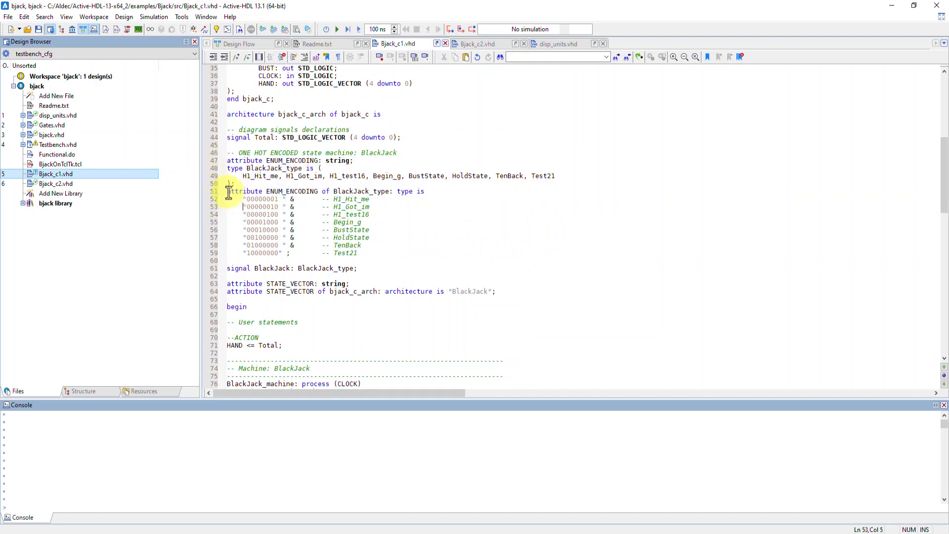
{"action": "left_click_drag", "start_coordinate": [227, 191], "coordinate": [717, 277]}
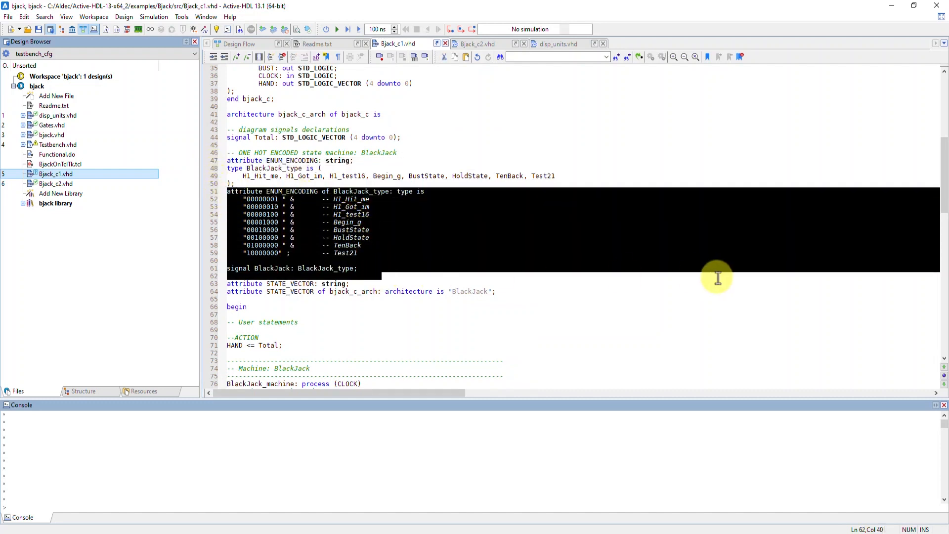
{"action": "scroll", "scroll_direction": "down", "scroll_amount": 3}
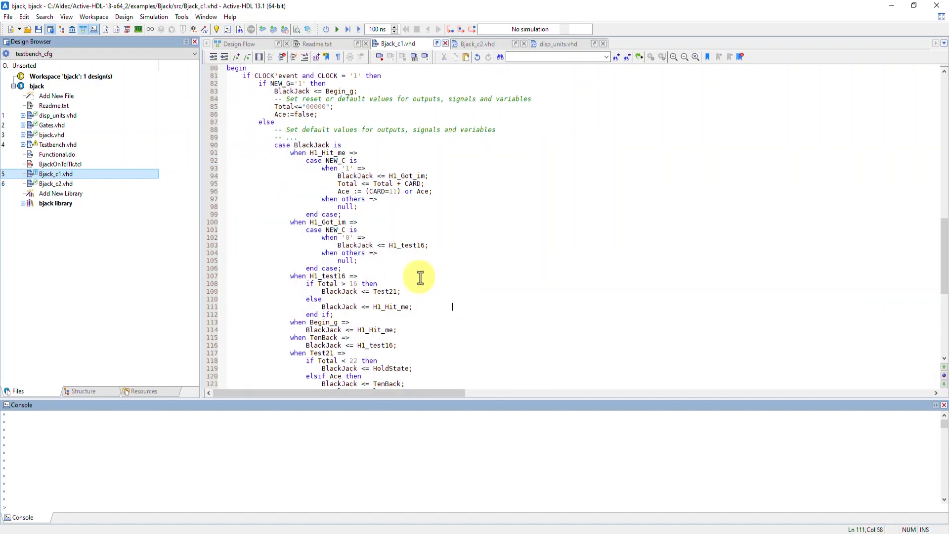
{"action": "mouse_move", "coordinate": [269, 155]}
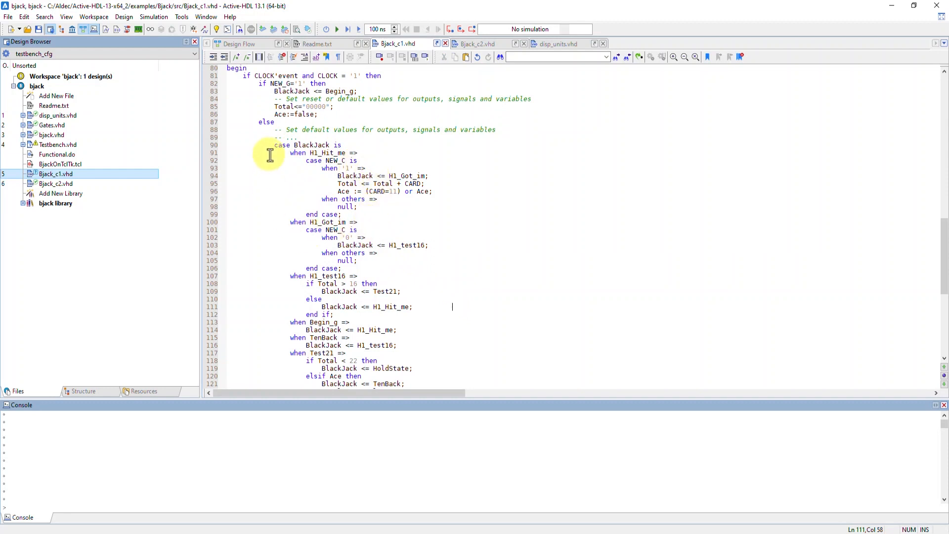
{"action": "mouse_move", "coordinate": [286, 178]}
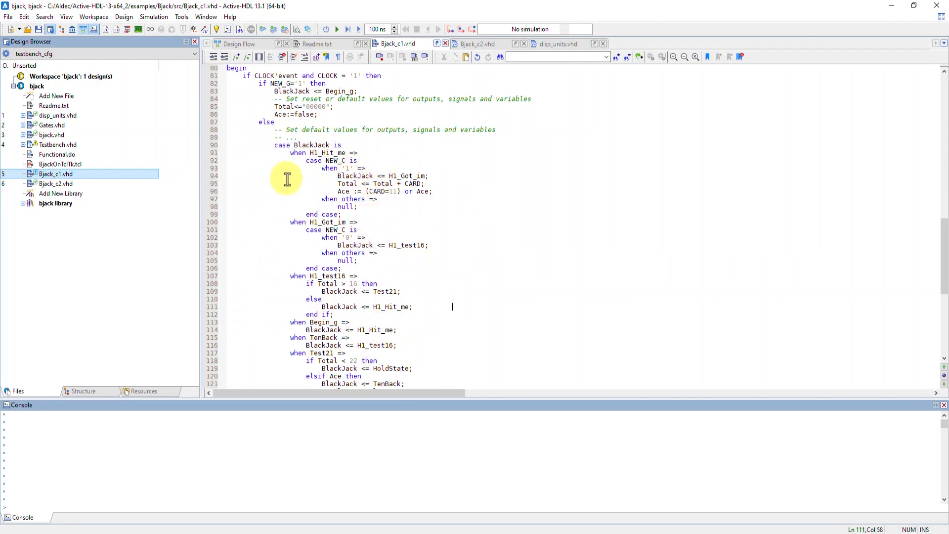
{"action": "mouse_move", "coordinate": [332, 172]}
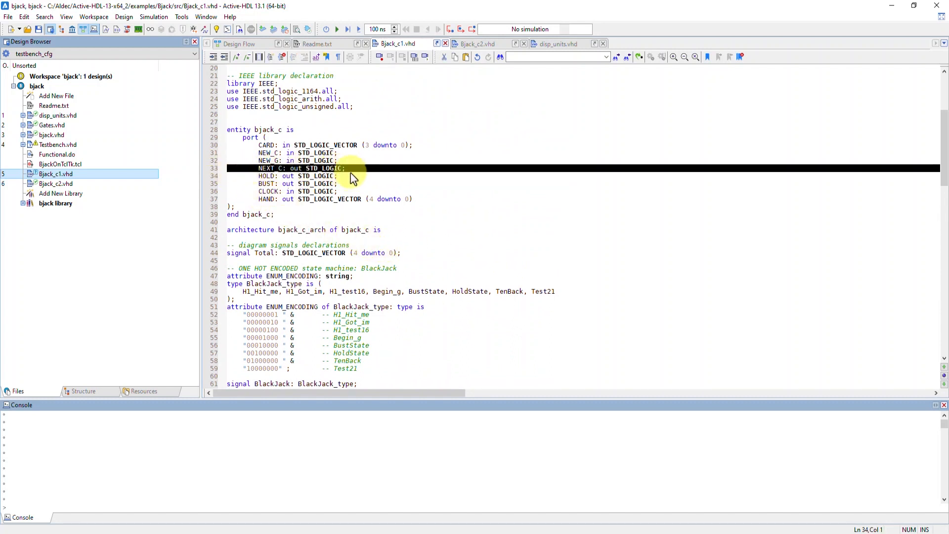
{"action": "left_click", "coordinate": [453, 174]}
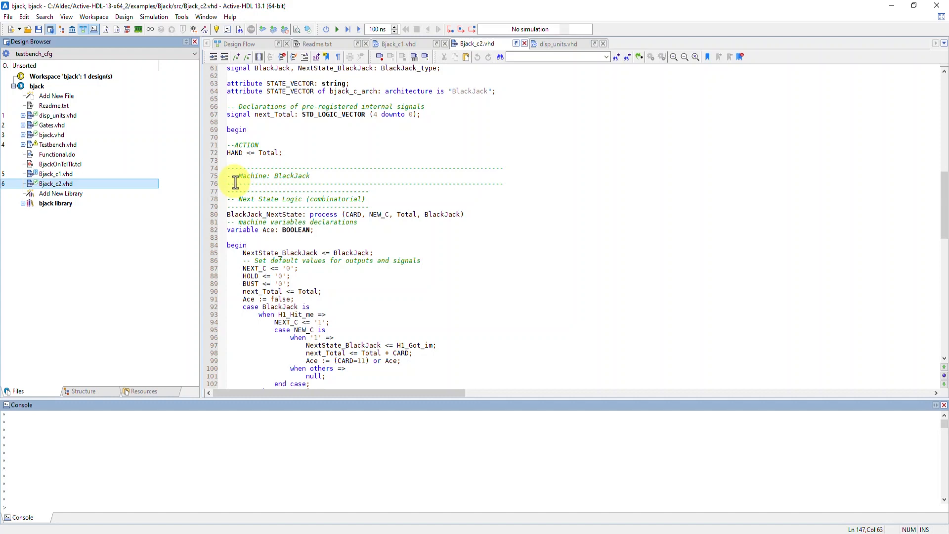
Scroll through Bjack_c2.vhd's next-state logic and bring up the Tools command list
{"action": "scroll", "scroll_direction": "down", "scroll_amount": 3}
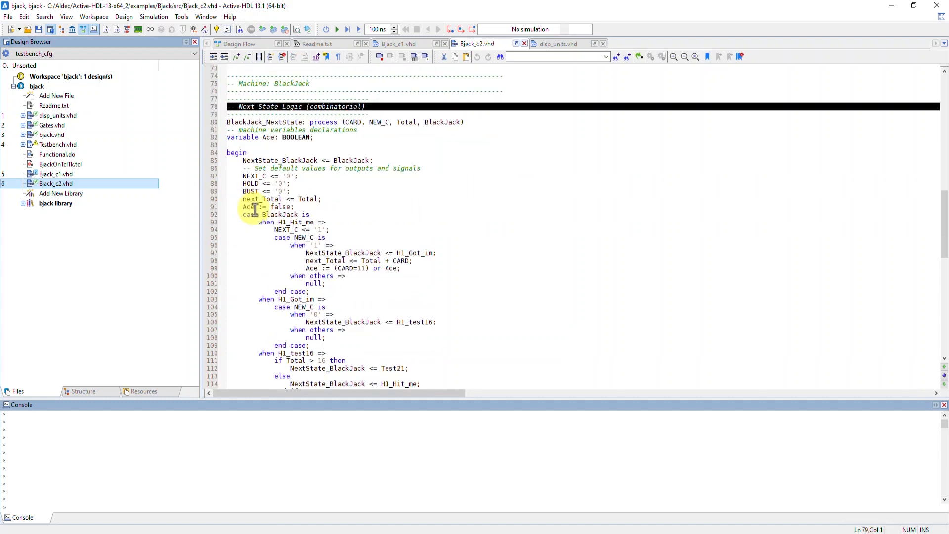
{"action": "scroll", "scroll_direction": "down", "scroll_amount": 3}
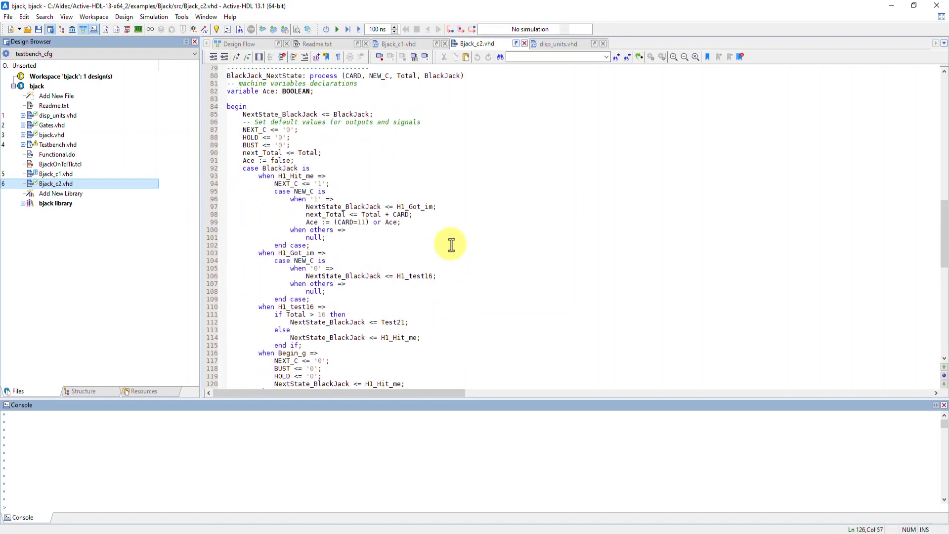
{"action": "mouse_move", "coordinate": [462, 216]}
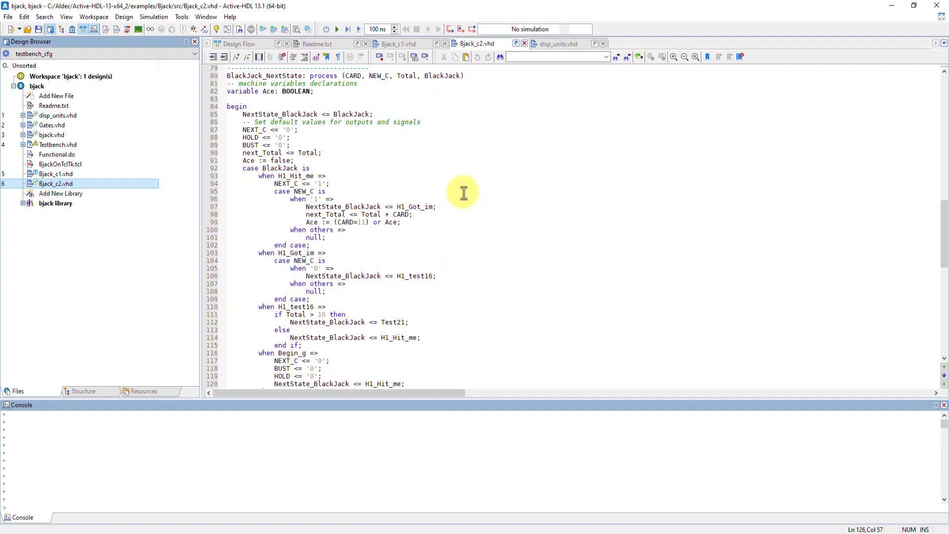
{"action": "left_click", "coordinate": [181, 16]}
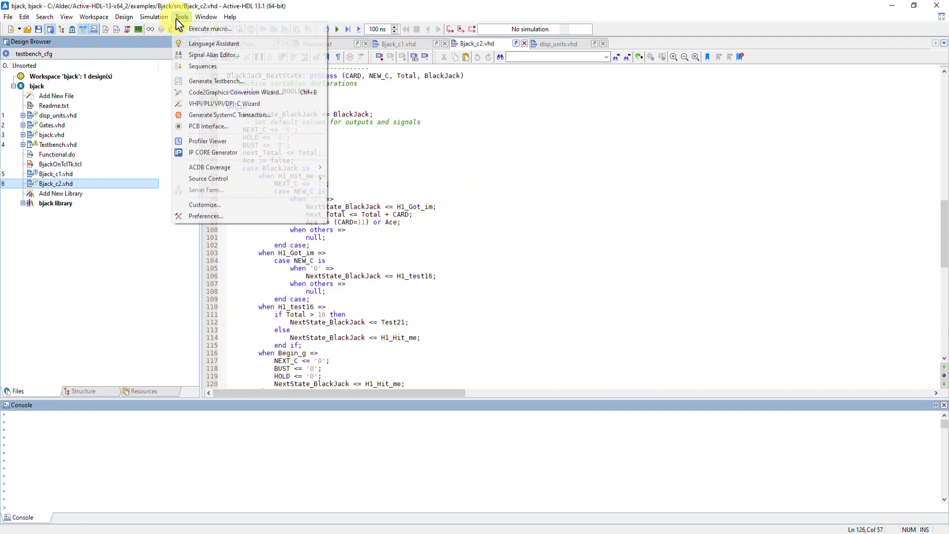
Start the Code2Graphics wizard with the Bjack folder as destination and begin adding Bjack_c1.vhd
{"action": "left_click", "coordinate": [236, 92]}
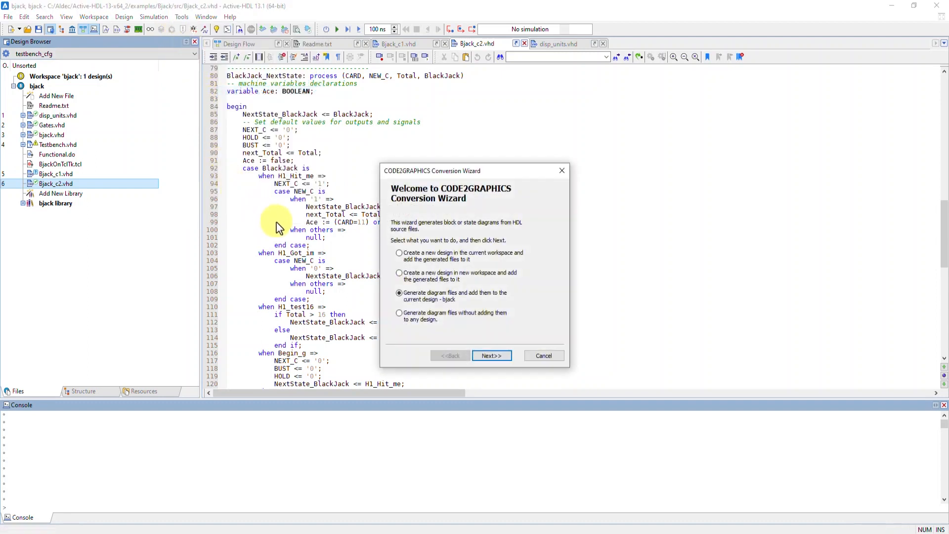
{"action": "mouse_move", "coordinate": [374, 248]}
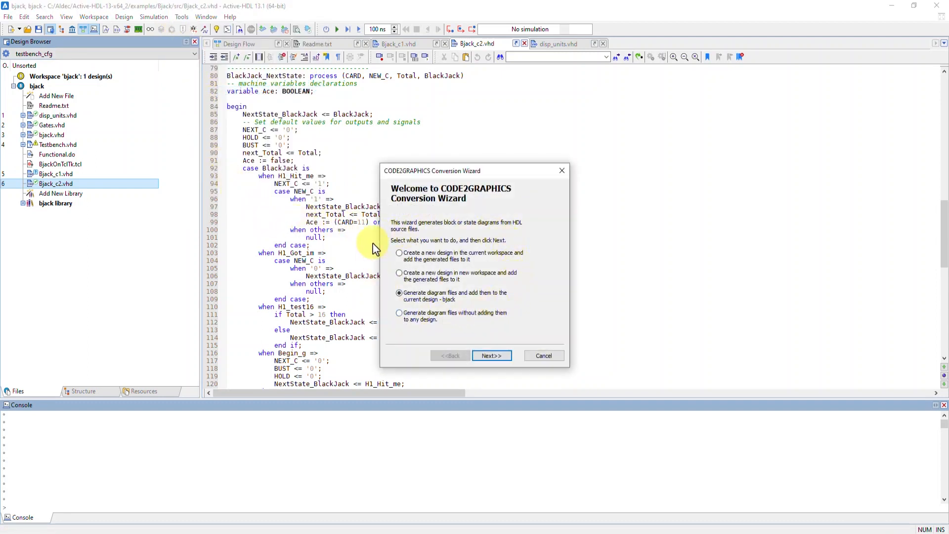
{"action": "mouse_move", "coordinate": [490, 355]}
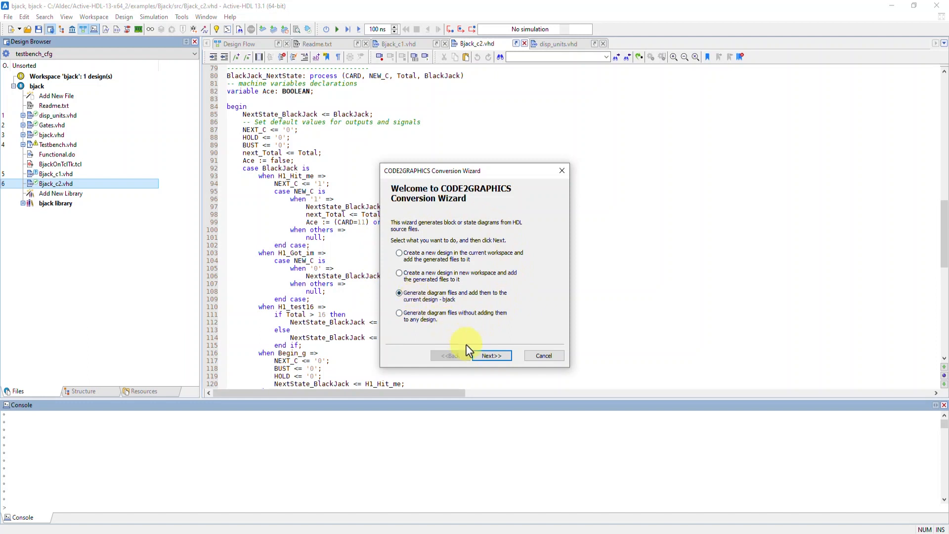
{"action": "left_click", "coordinate": [492, 355]}
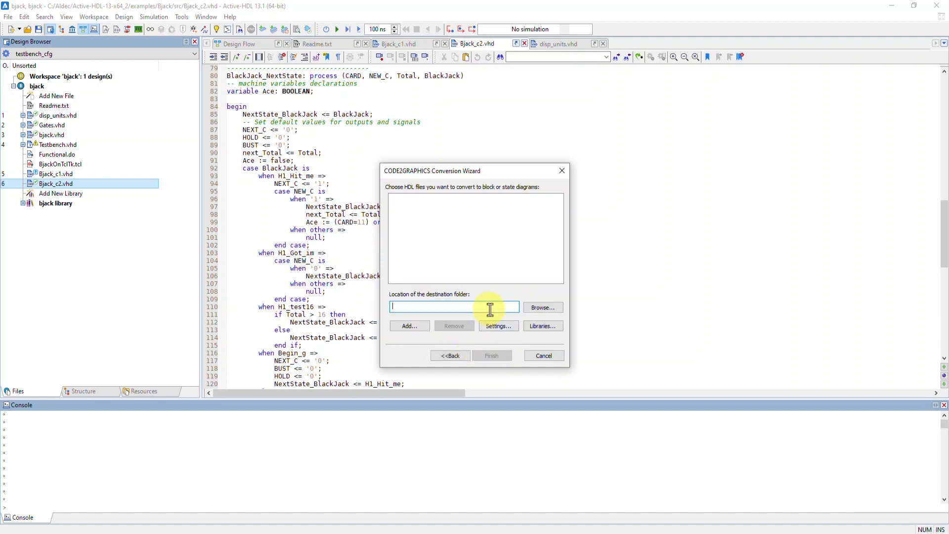
{"action": "left_click", "coordinate": [541, 307]}
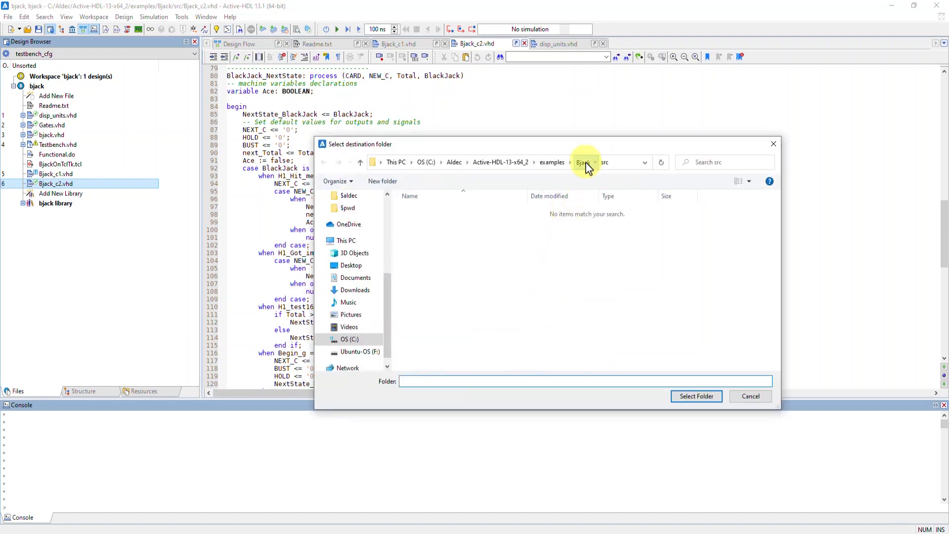
{"action": "left_click", "coordinate": [695, 396]}
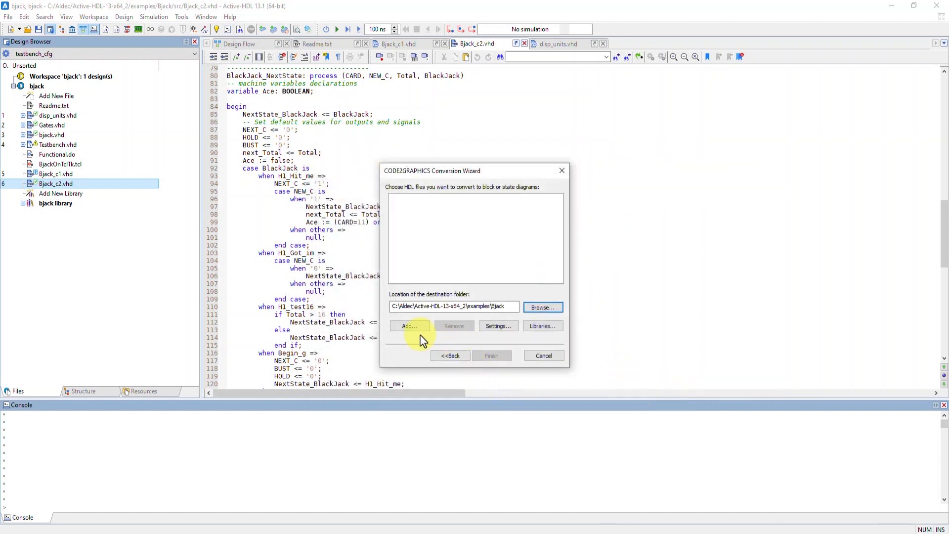
{"action": "left_click", "coordinate": [410, 326]}
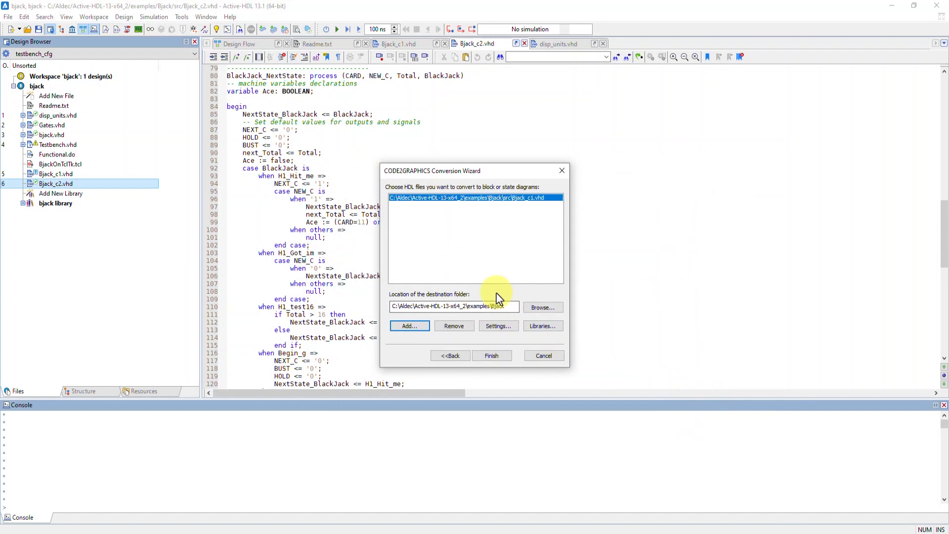
In FSM Settings choose Create for state diagram generation, leaving hierarchical state machines off
{"action": "left_click", "coordinate": [498, 326]}
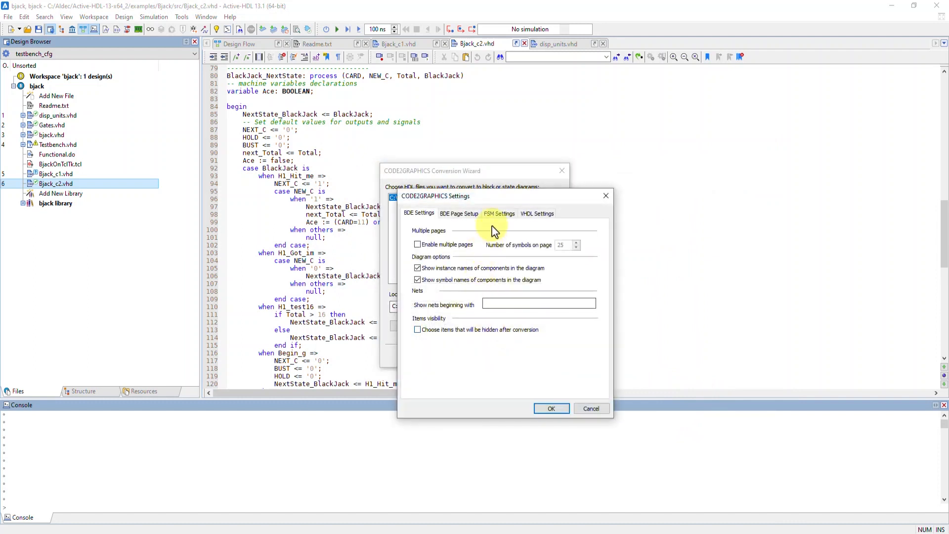
{"action": "left_click", "coordinate": [498, 213]}
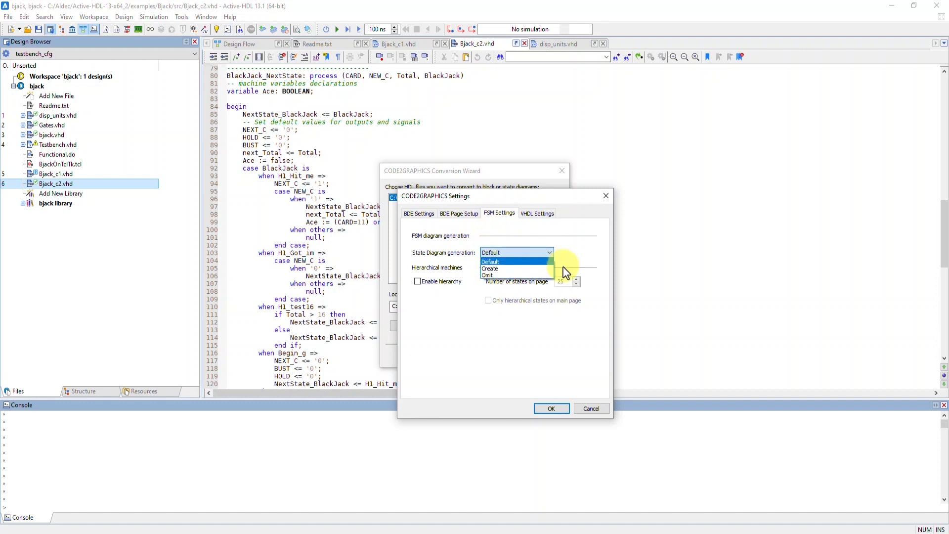
{"action": "mouse_move", "coordinate": [496, 269]}
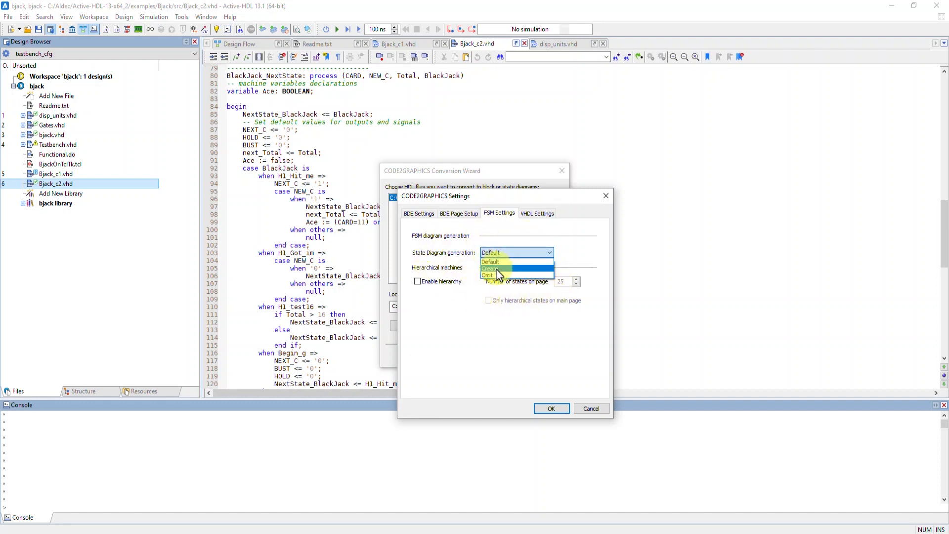
{"action": "left_click", "coordinate": [490, 268]}
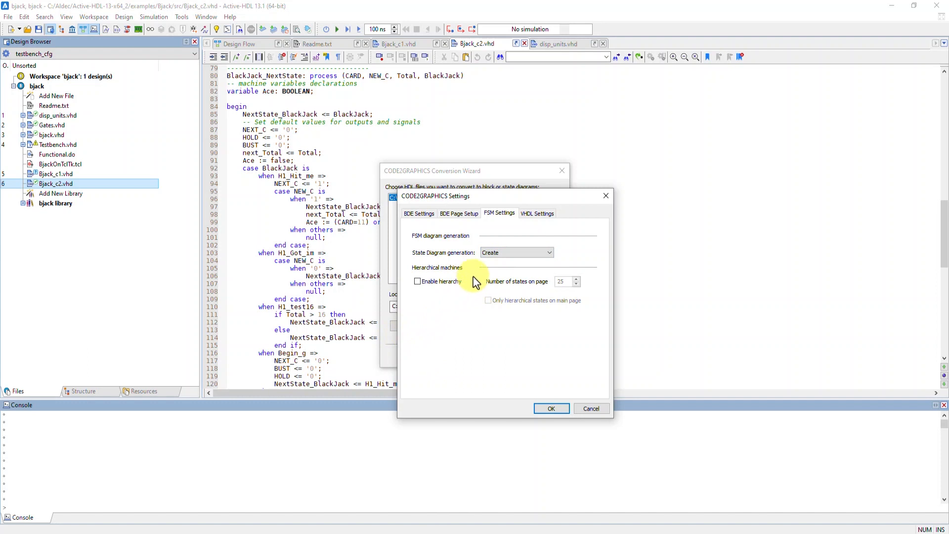
{"action": "mouse_move", "coordinate": [511, 267]}
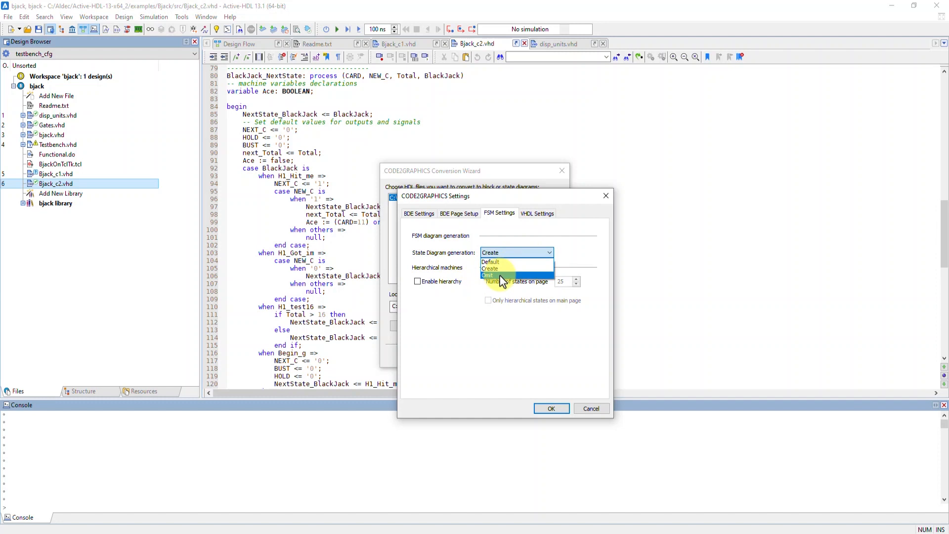
{"action": "mouse_move", "coordinate": [501, 290]}
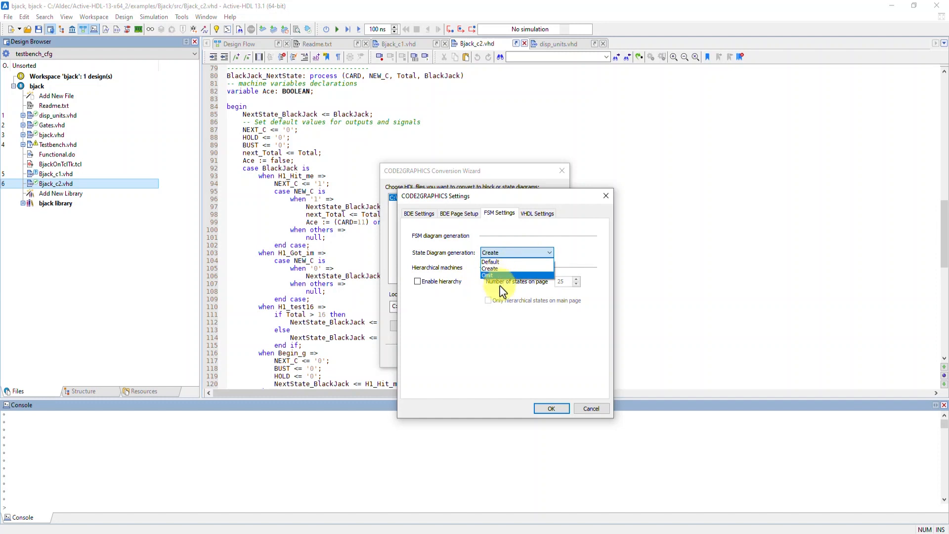
{"action": "left_click", "coordinate": [490, 268]}
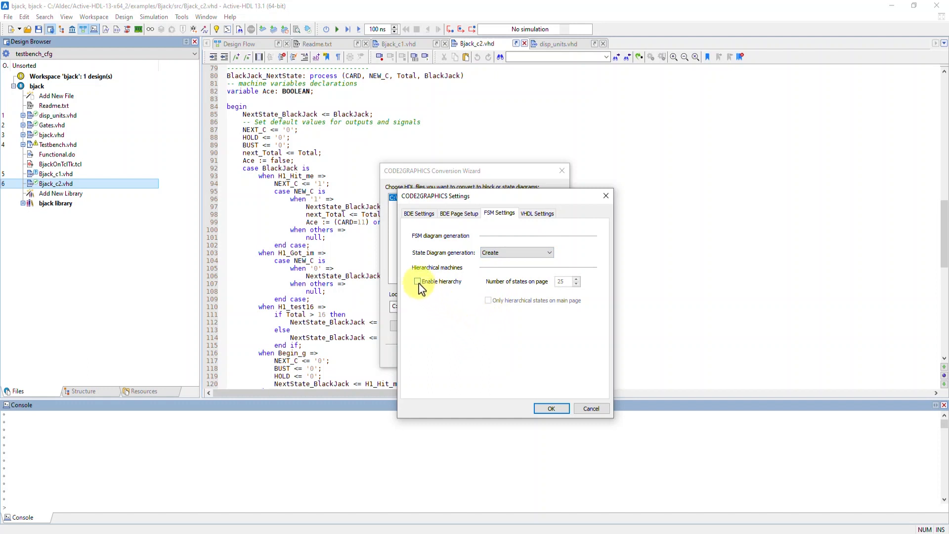
{"action": "left_click", "coordinate": [417, 281]}
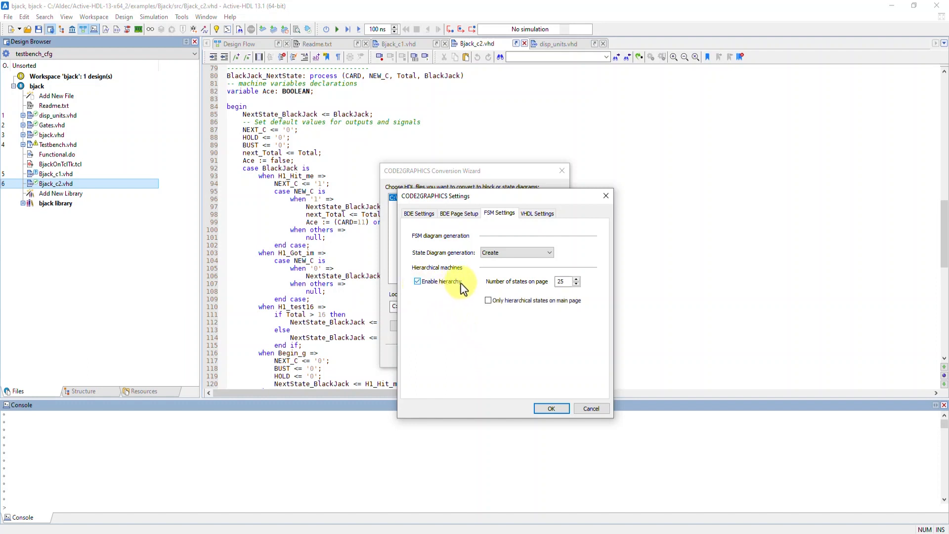
{"action": "mouse_move", "coordinate": [491, 297]}
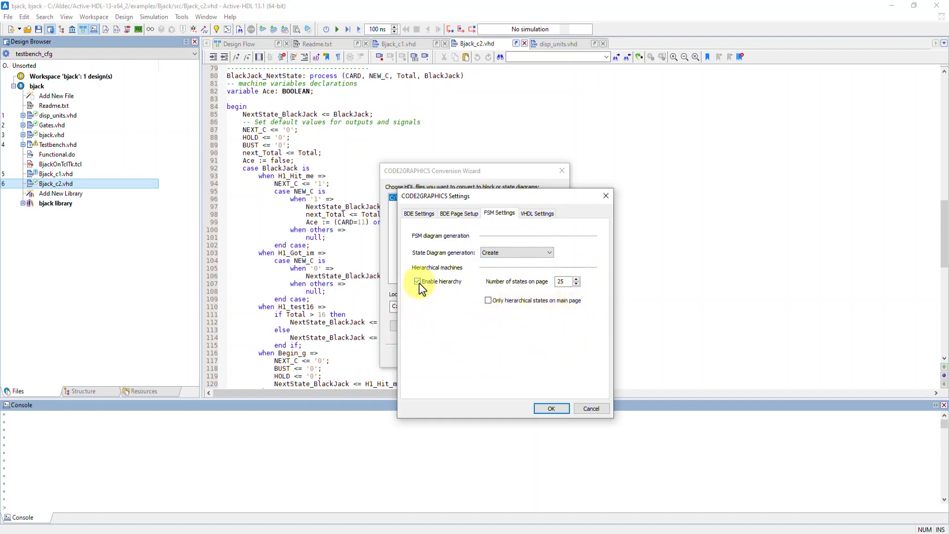
{"action": "left_click", "coordinate": [417, 281]}
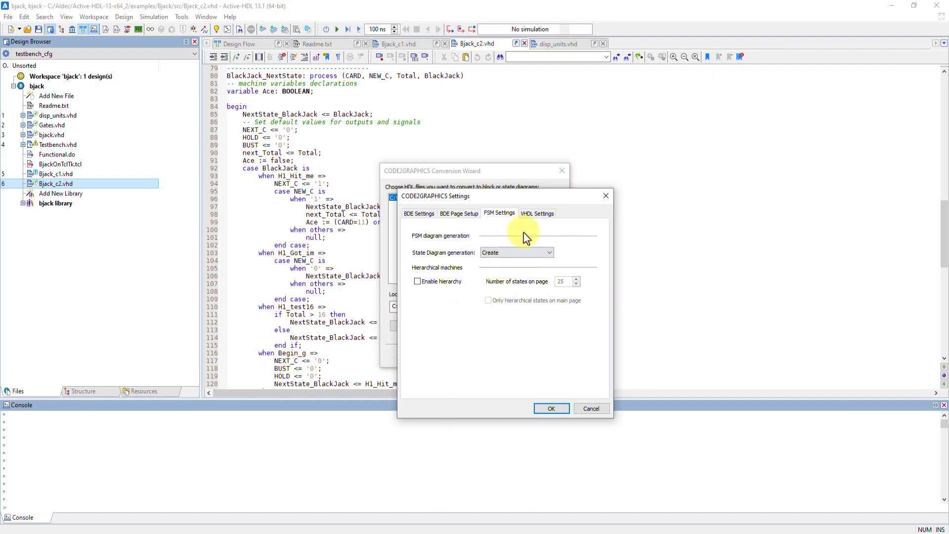
Keep STD_LOGIC for the VCC/GND symbol types, accept the settings and run the conversion to bjack_c.asf
{"action": "left_click", "coordinate": [536, 212]}
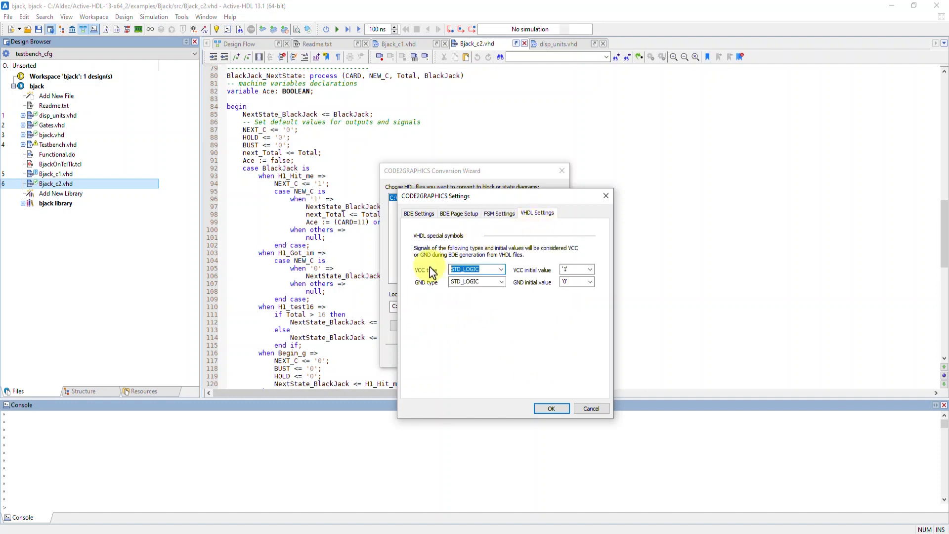
{"action": "left_click", "coordinate": [499, 269]}
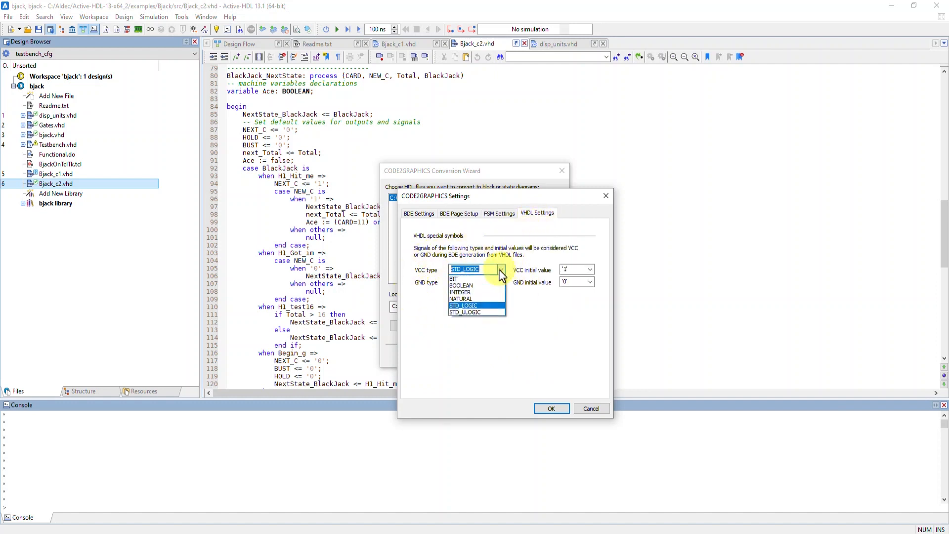
{"action": "left_click", "coordinate": [501, 281]}
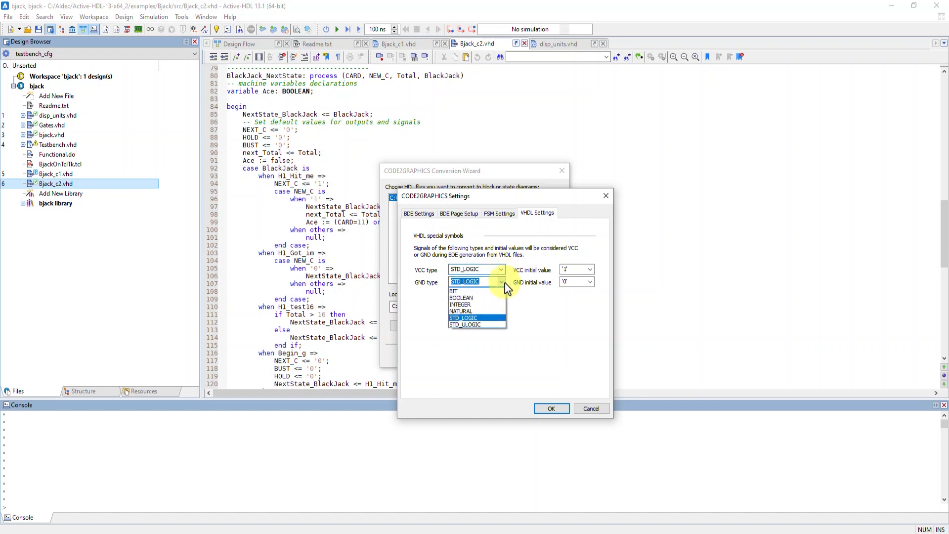
{"action": "left_click", "coordinate": [587, 269]}
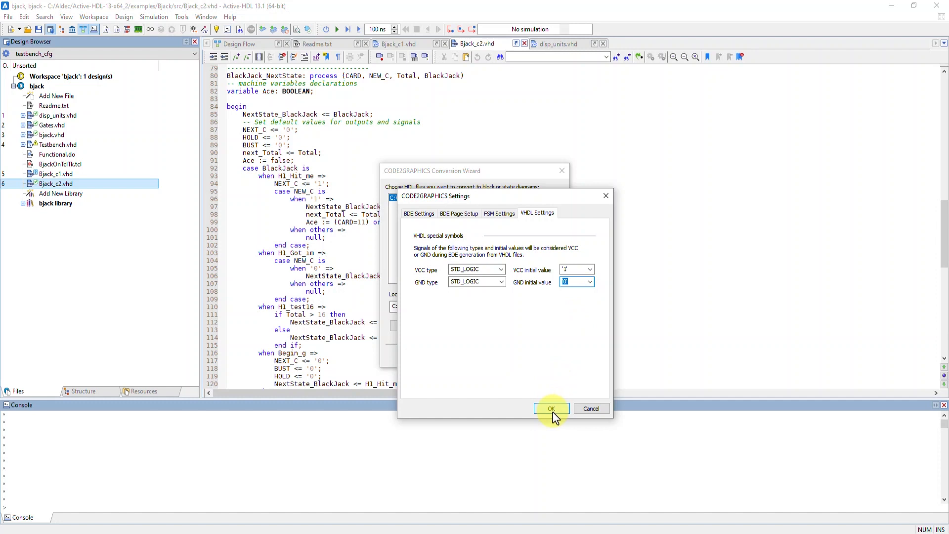
{"action": "left_click", "coordinate": [550, 408]}
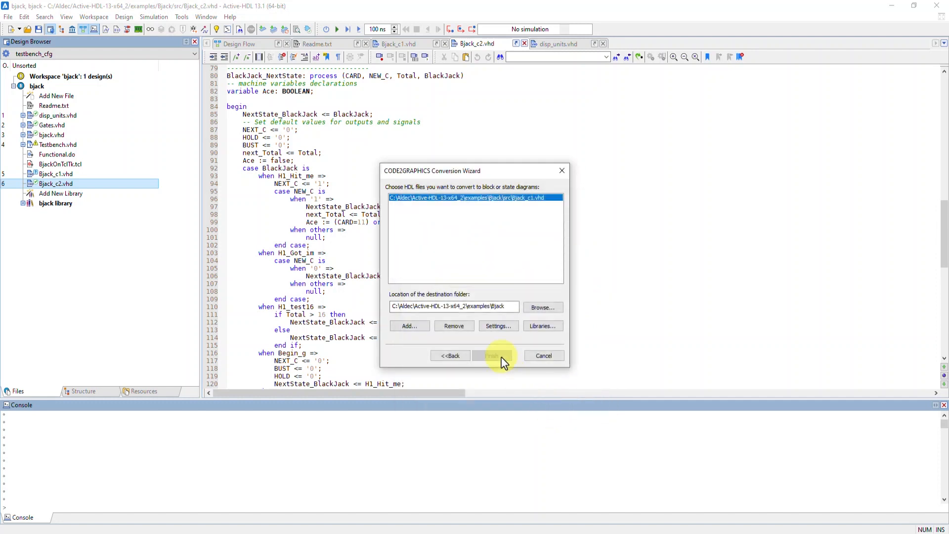
{"action": "left_click", "coordinate": [491, 355]}
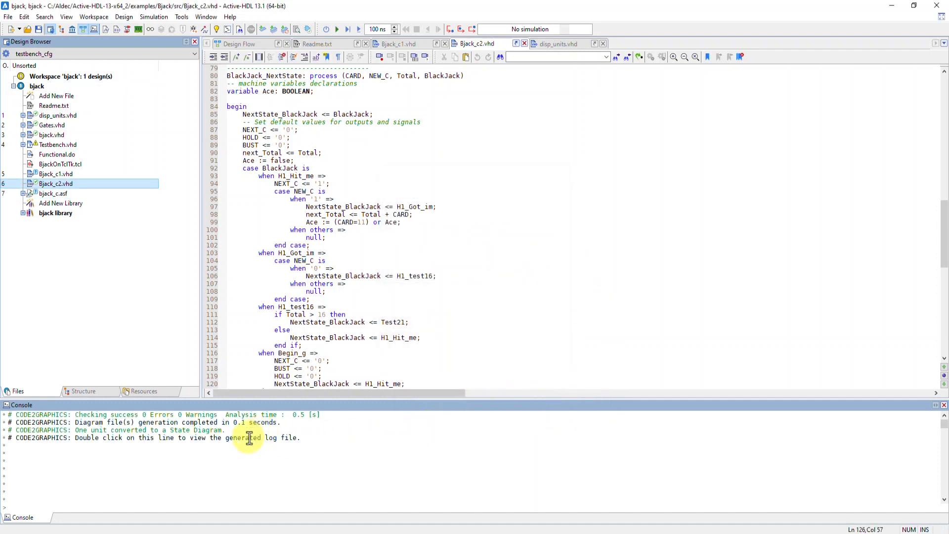
{"action": "mouse_move", "coordinate": [112, 442]}
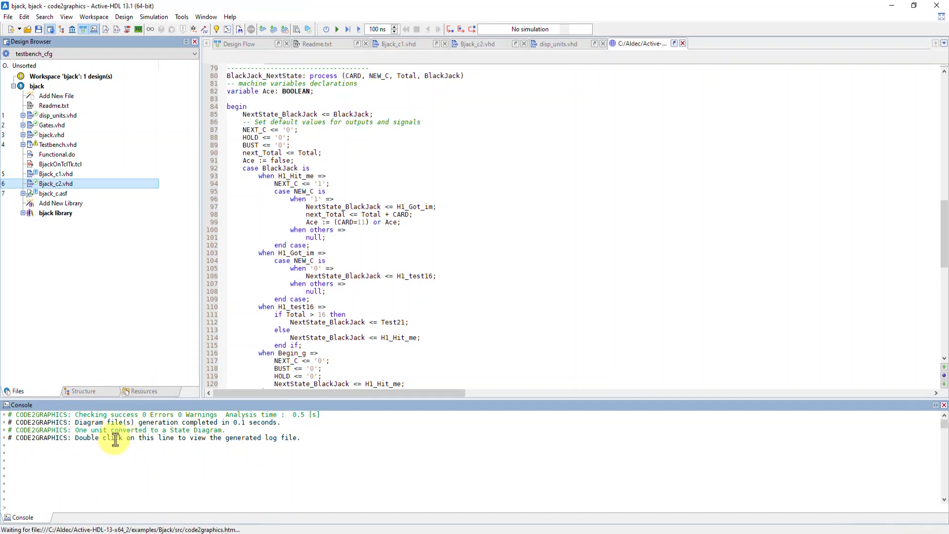
View the conversion log, show the generated bjack_c.asf diagram, and start removing the Bjack_c VHDL sources
{"action": "double_click", "coordinate": [114, 437]}
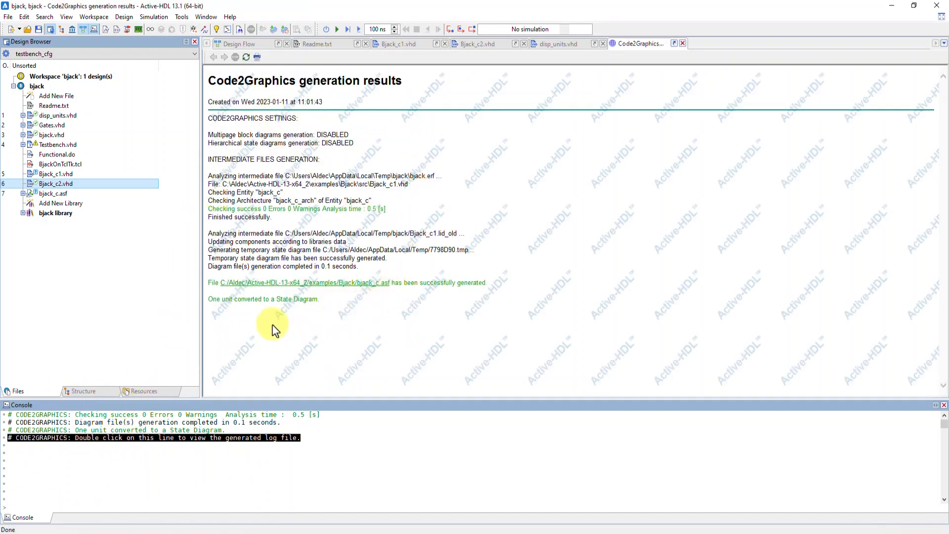
{"action": "left_click", "coordinate": [54, 194]}
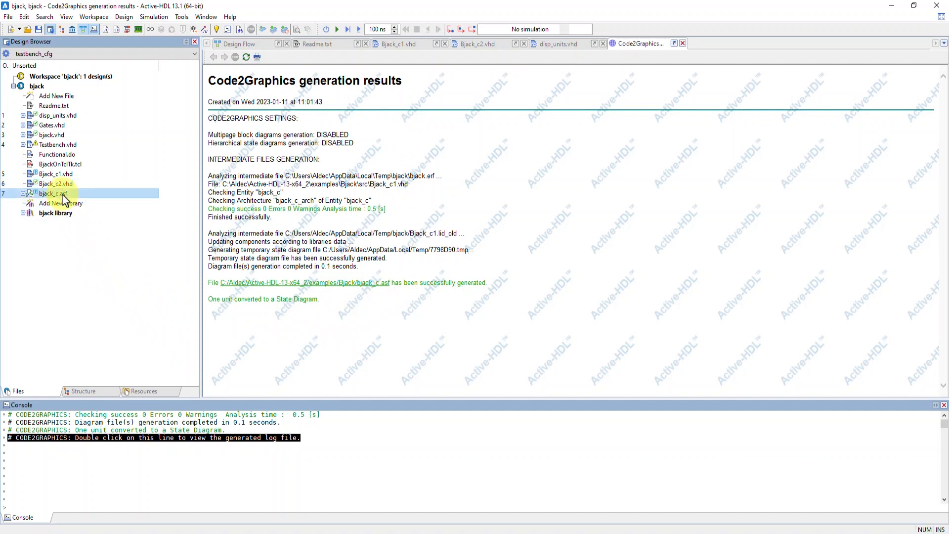
{"action": "double_click", "coordinate": [53, 194]}
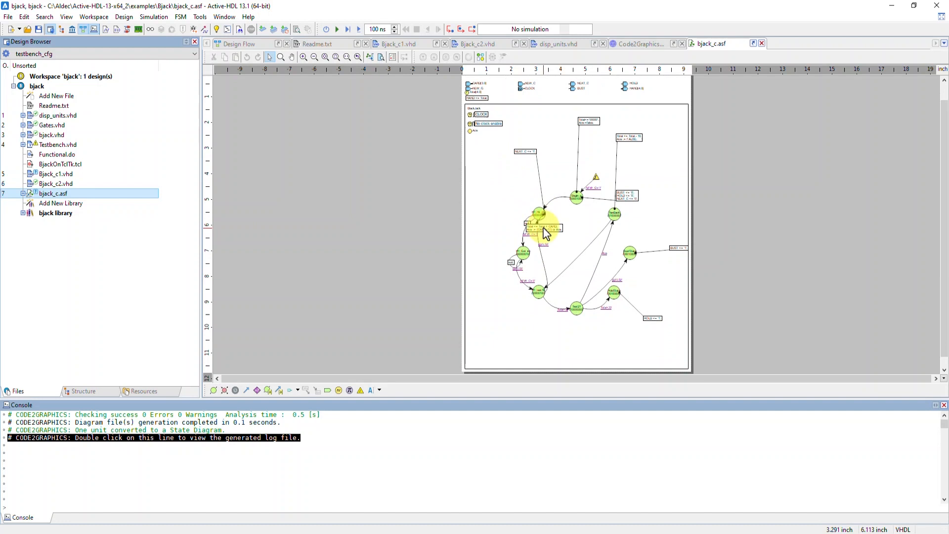
{"action": "left_click", "coordinate": [56, 184]}
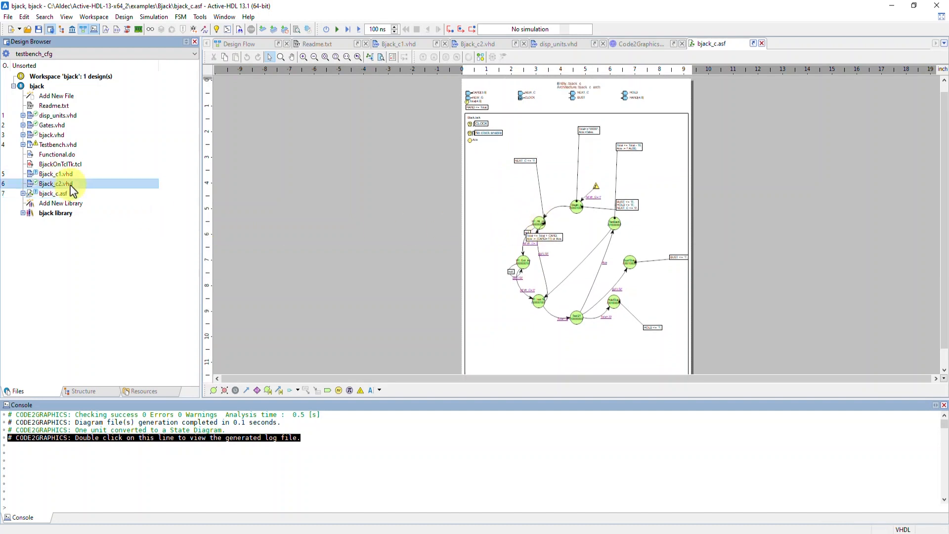
{"action": "right_click", "coordinate": [56, 184]}
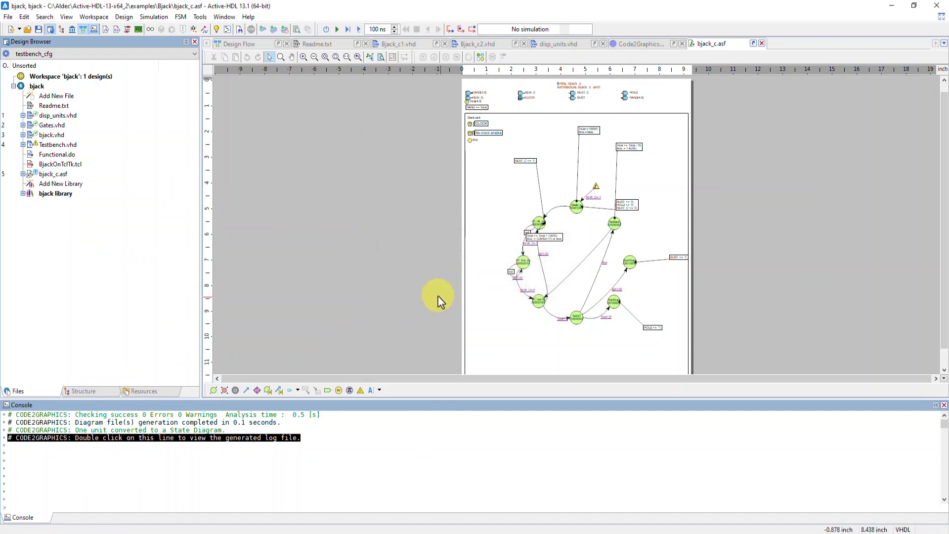
{"action": "mouse_move", "coordinate": [590, 233]}
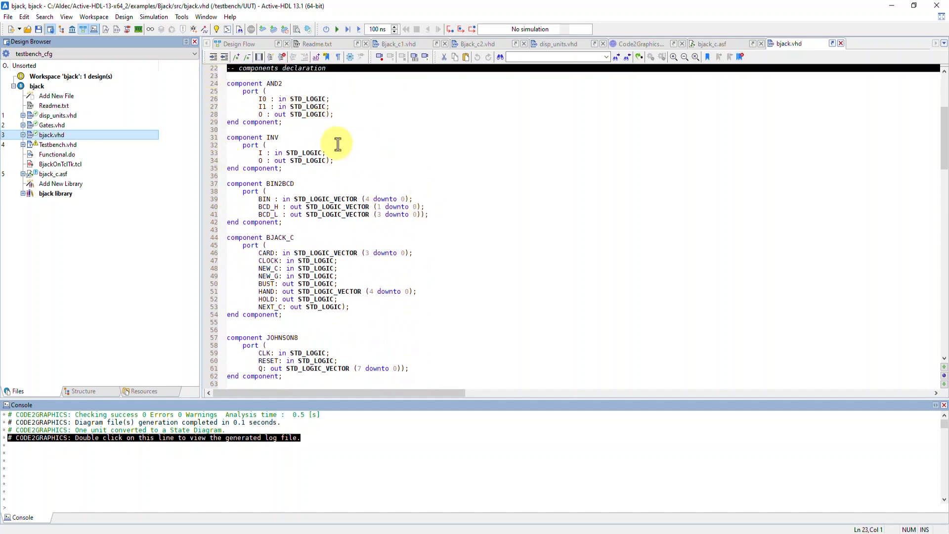
Read through disp_units.vhd, marking the BCD_L assignment lines of its bin2bcd and bcd2led code
{"action": "scroll", "scroll_direction": "down", "scroll_amount": 3}
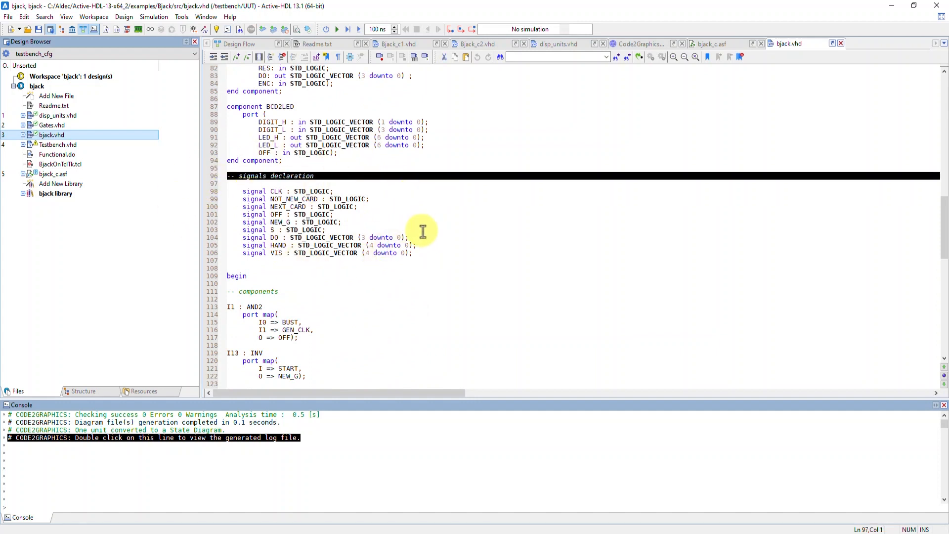
{"action": "mouse_move", "coordinate": [458, 226]}
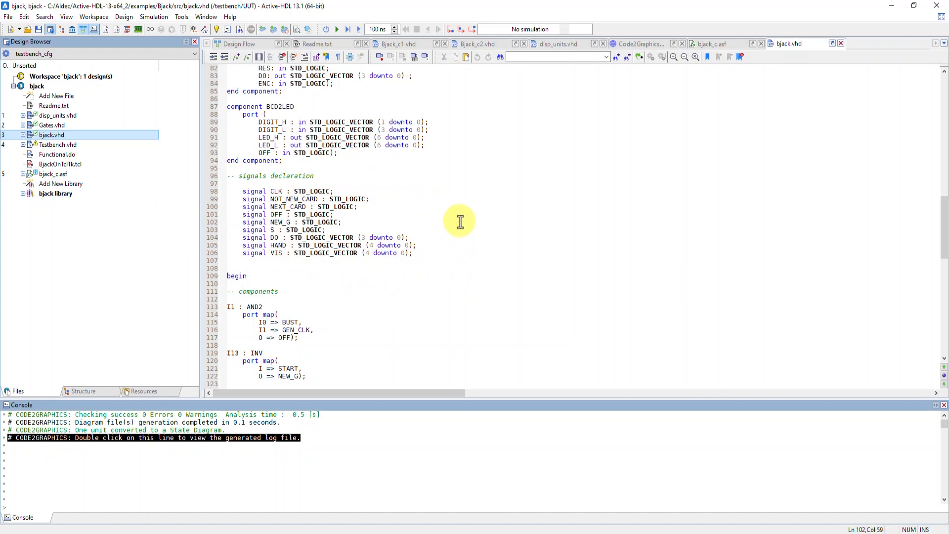
{"action": "scroll", "scroll_direction": "down", "scroll_amount": 3}
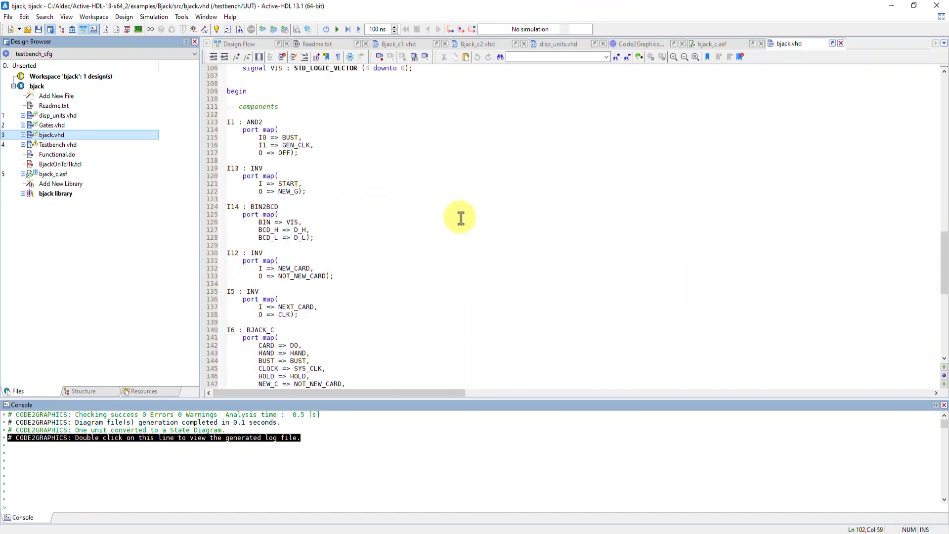
{"action": "mouse_move", "coordinate": [557, 43]}
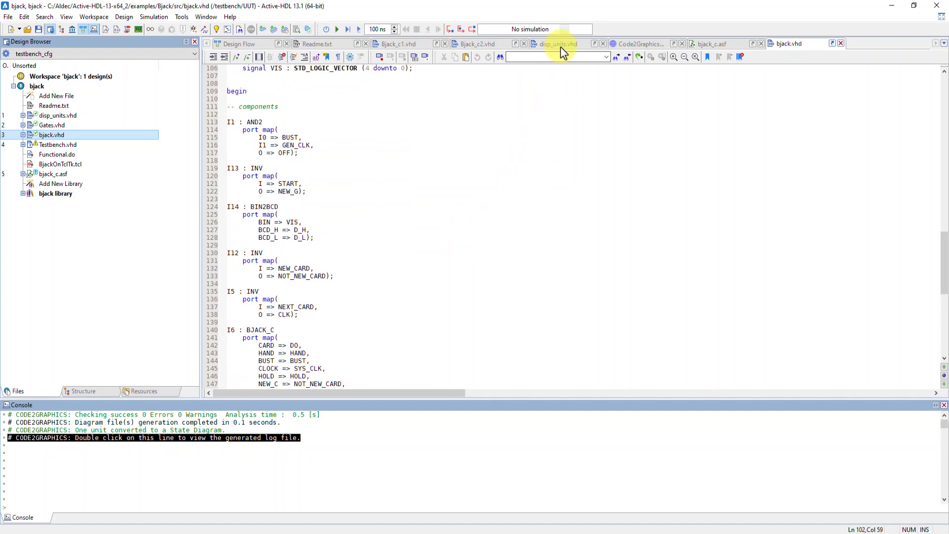
{"action": "left_click", "coordinate": [556, 43]}
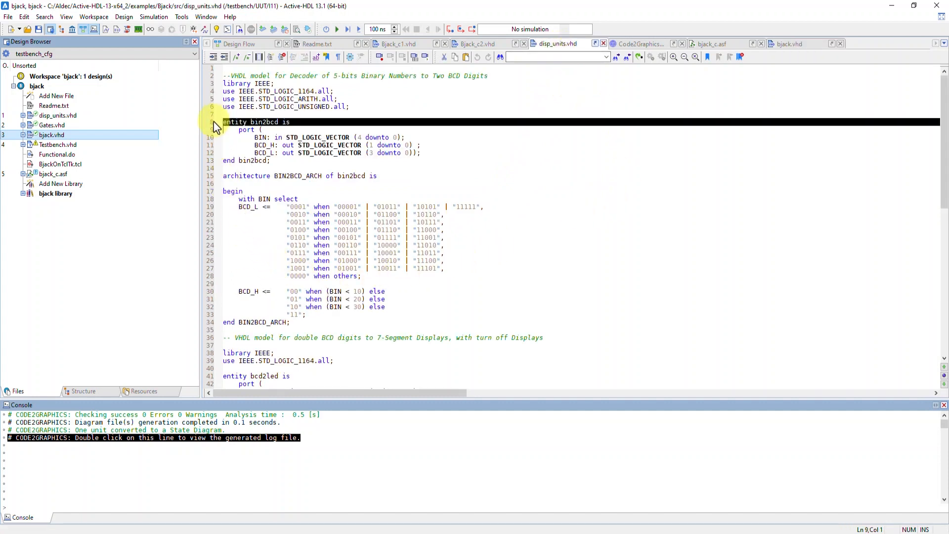
{"action": "scroll", "scroll_direction": "down", "scroll_amount": 3}
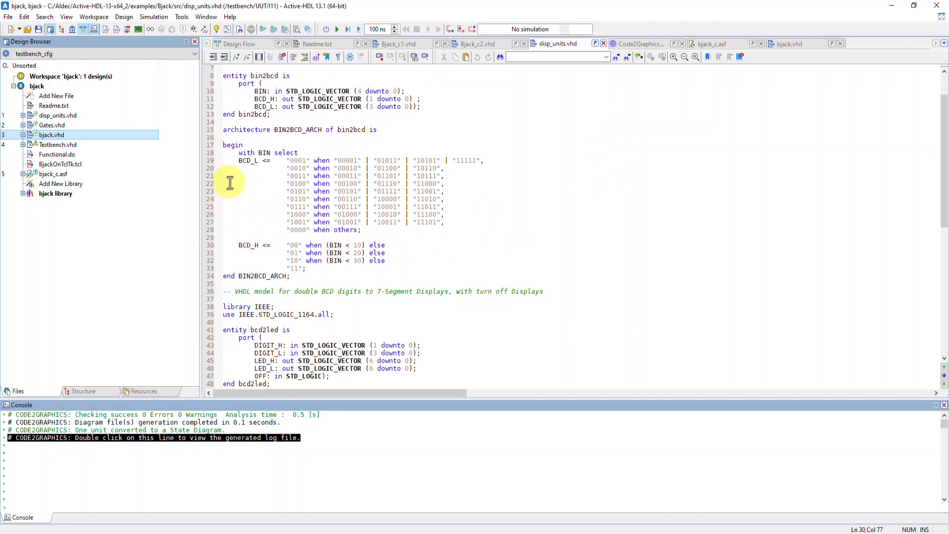
{"action": "left_click_drag", "start_coordinate": [239, 160], "coordinate": [342, 207]}
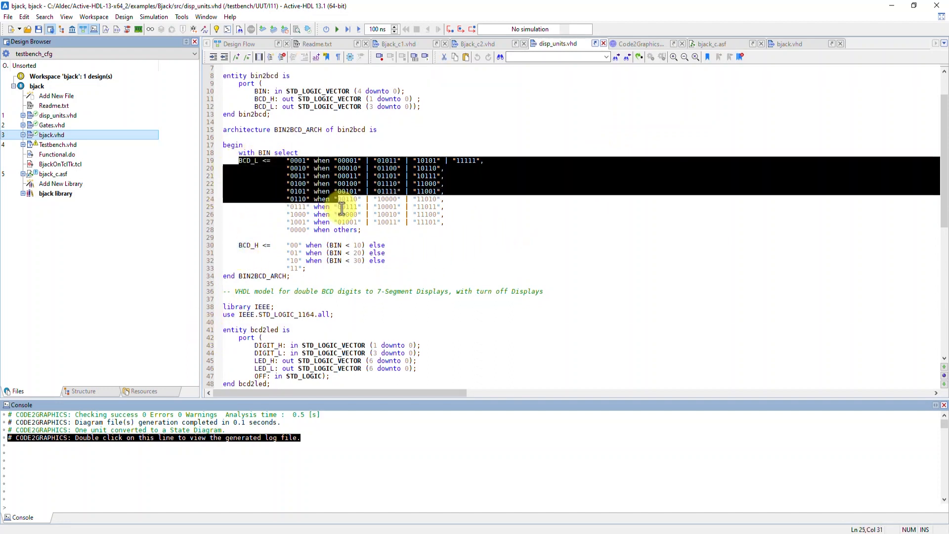
{"action": "scroll", "scroll_direction": "down", "scroll_amount": 3}
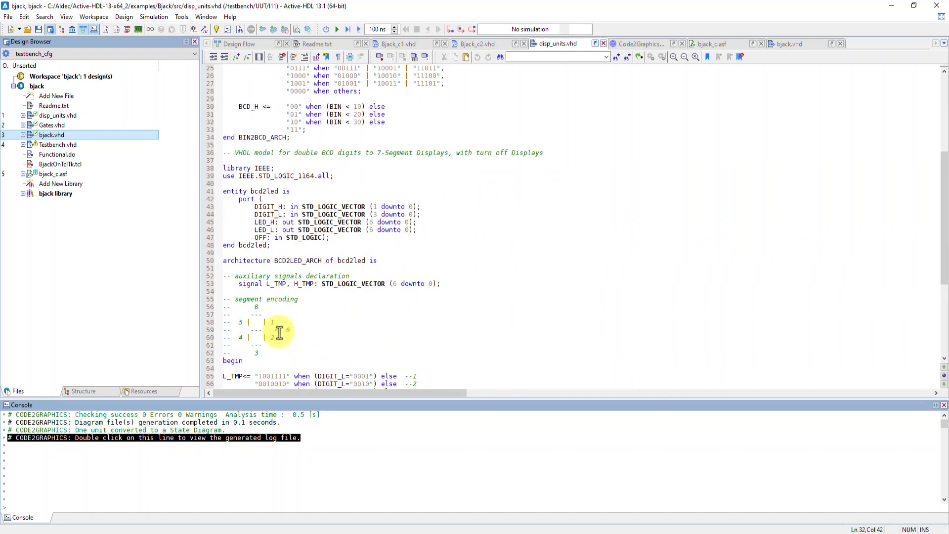
{"action": "scroll", "scroll_direction": "down", "scroll_amount": 3}
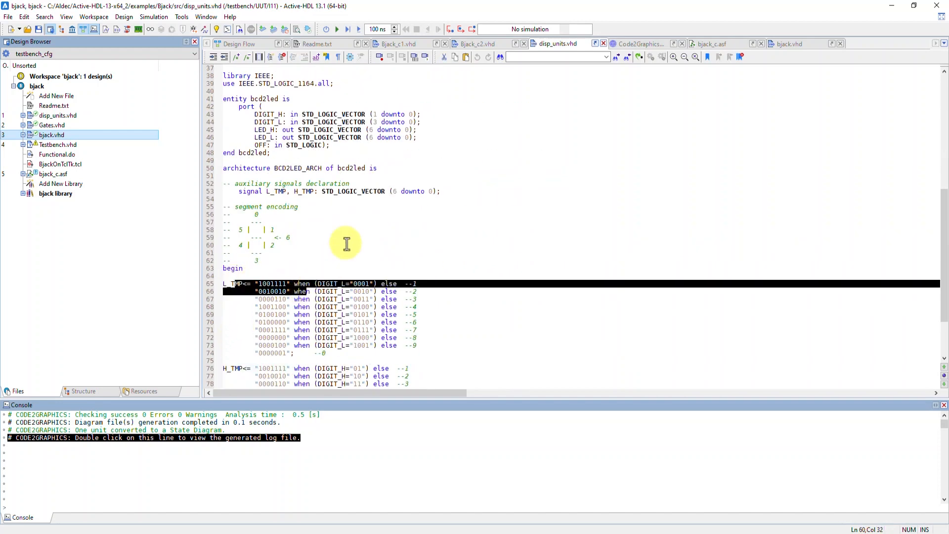
{"action": "left_click", "coordinate": [181, 17]}
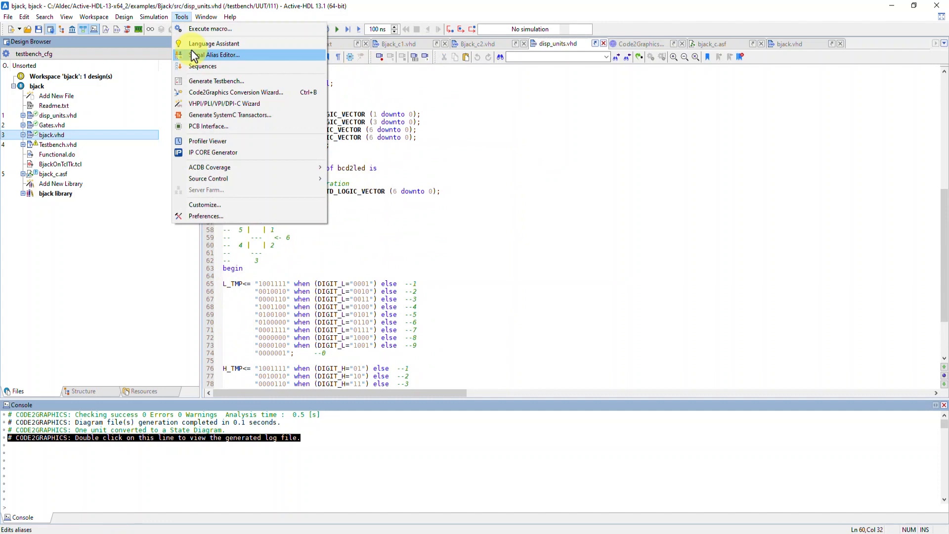
Queue bjack.vhd in the Code2Graphics wizard, review its libraries, and bring up the conversion settings
{"action": "left_click", "coordinate": [236, 92]}
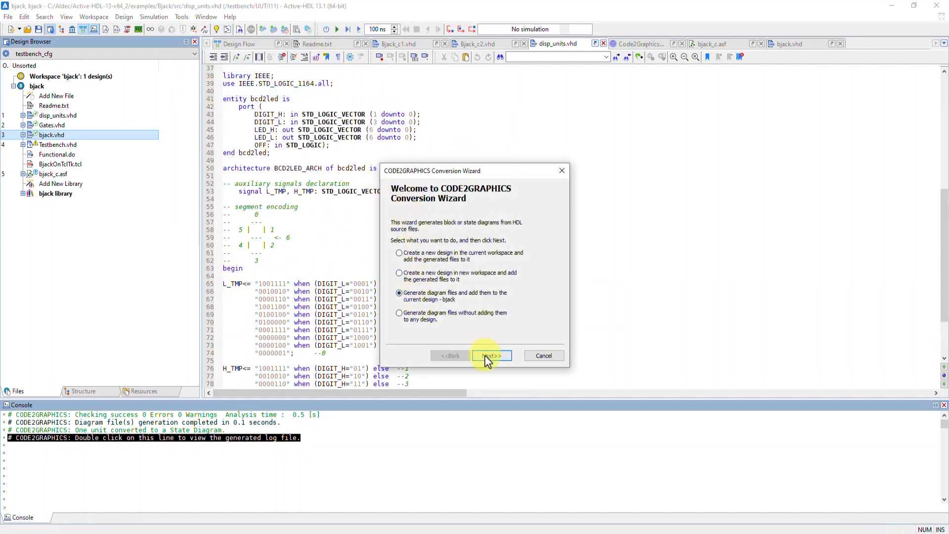
{"action": "left_click", "coordinate": [491, 355]}
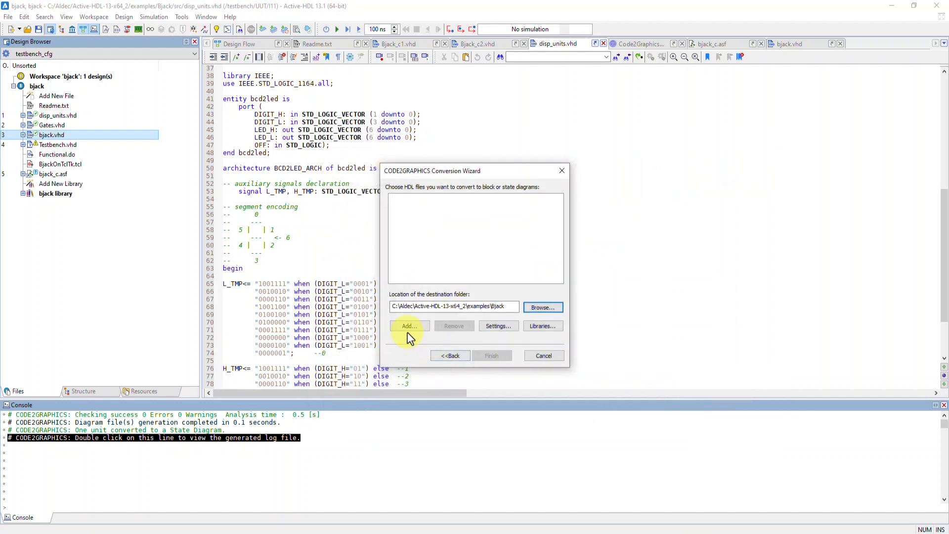
{"action": "left_click", "coordinate": [409, 326]}
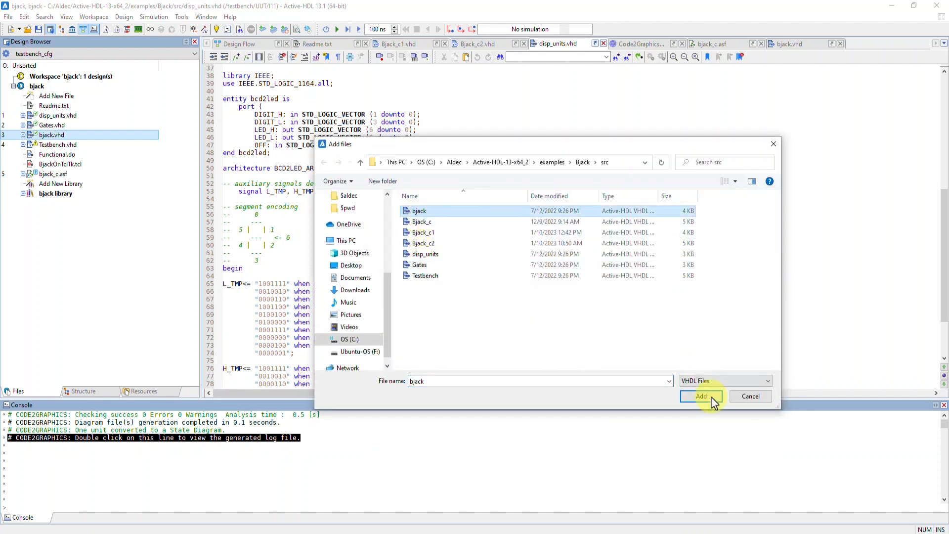
{"action": "left_click", "coordinate": [700, 397]}
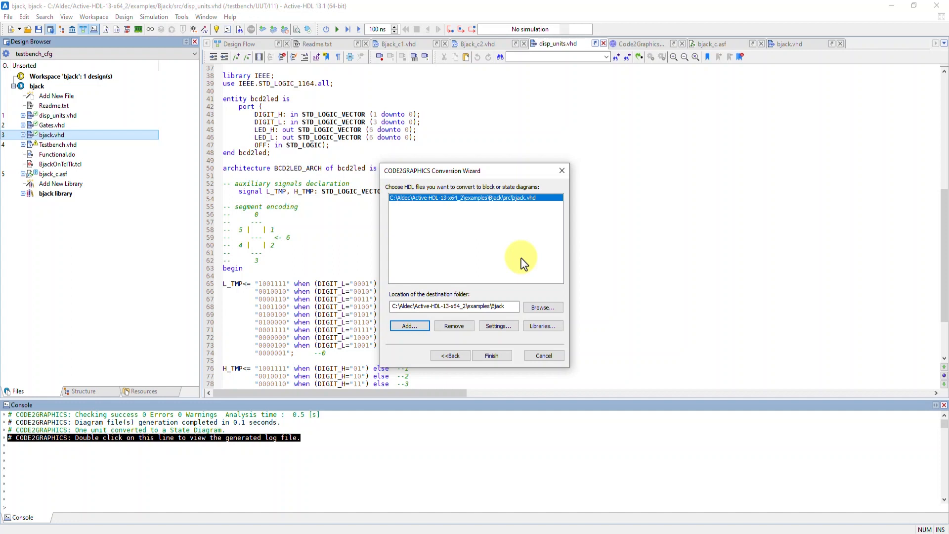
{"action": "mouse_move", "coordinate": [527, 269]}
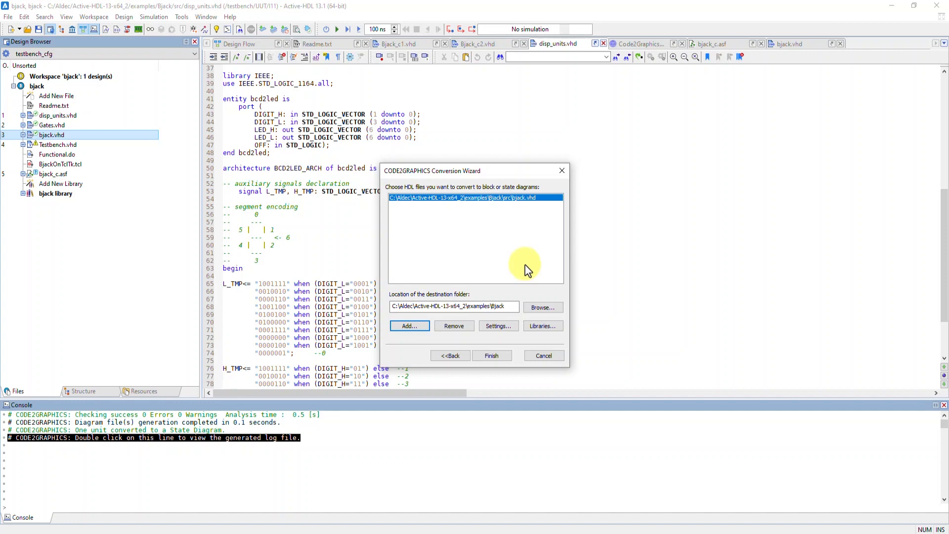
{"action": "mouse_move", "coordinate": [534, 295]}
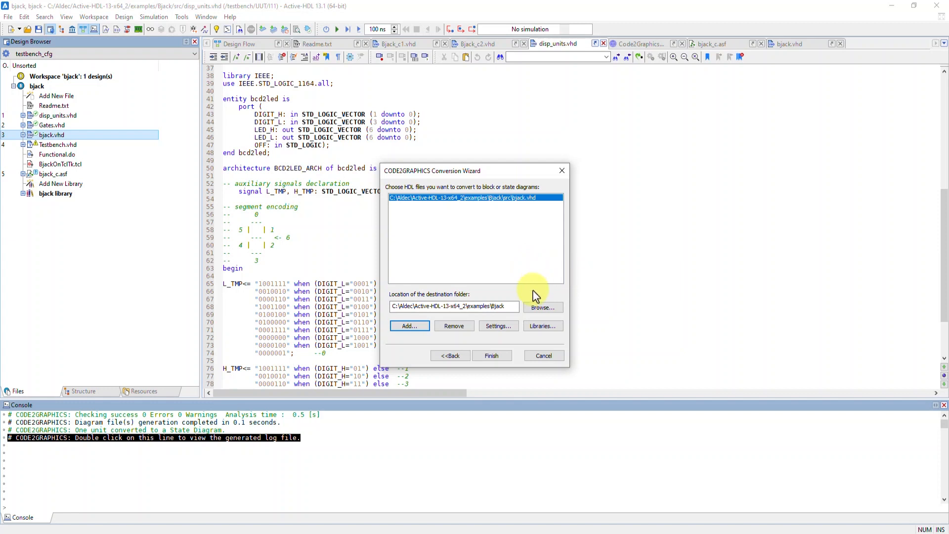
{"action": "left_click", "coordinate": [542, 325]}
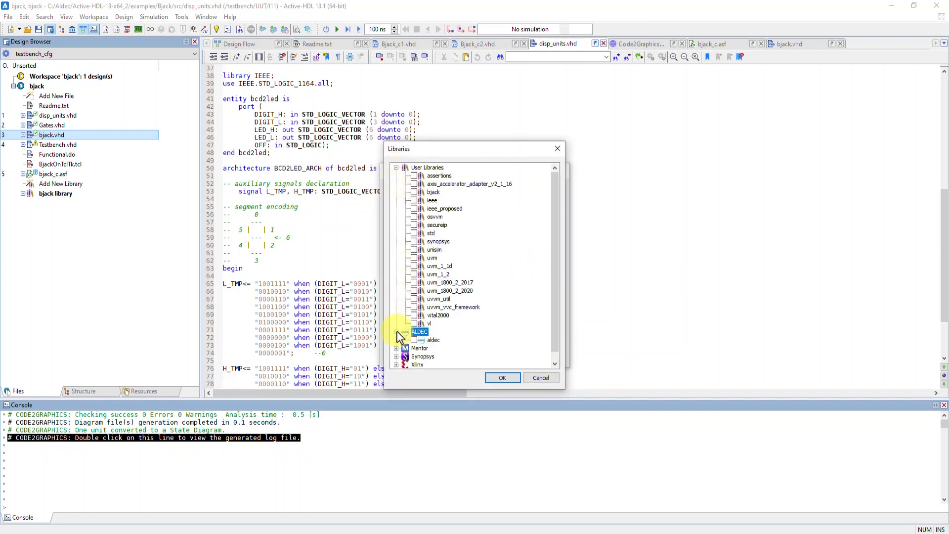
{"action": "left_click", "coordinate": [501, 377]}
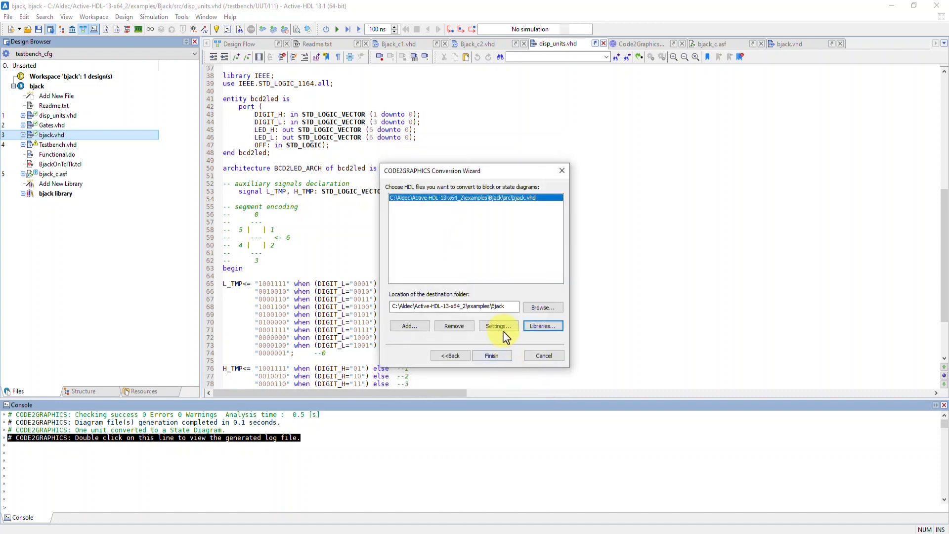
{"action": "left_click", "coordinate": [496, 325]}
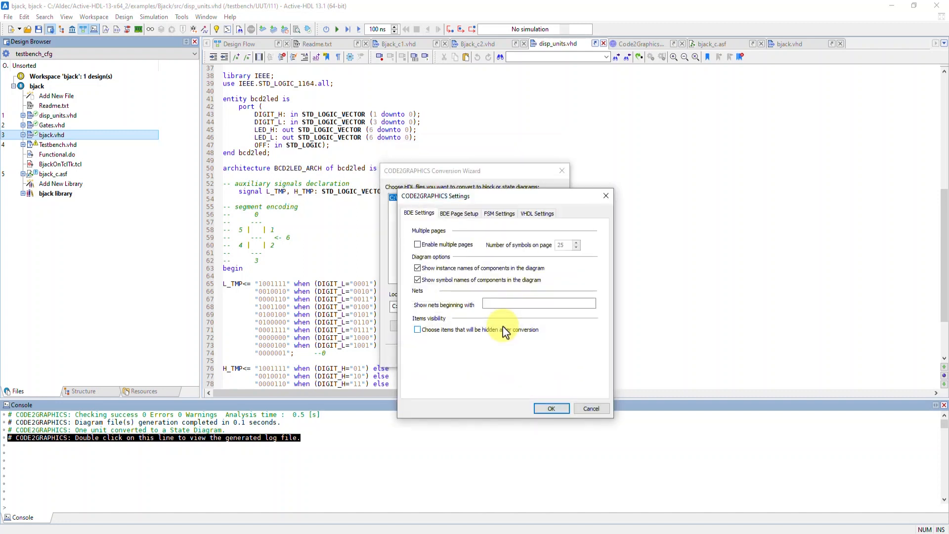
{"action": "mouse_move", "coordinate": [470, 233]}
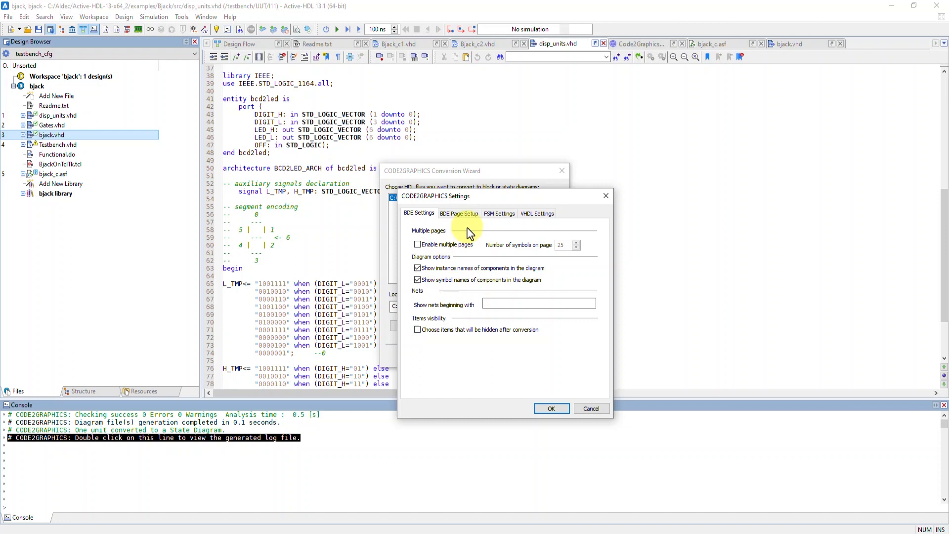
Review BDE page setup, leave multiple pages disabled with instance and symbol names shown, and accept
{"action": "left_click", "coordinate": [458, 213]}
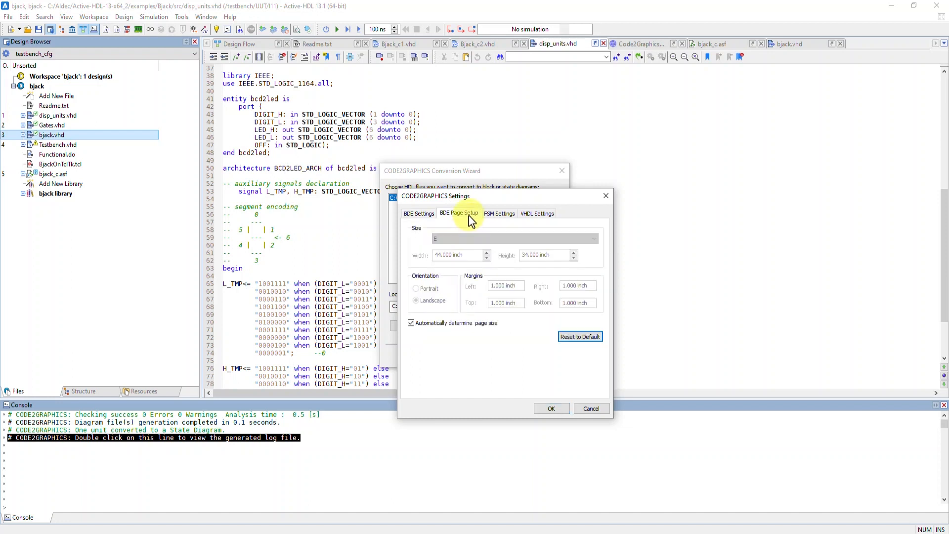
{"action": "mouse_move", "coordinate": [500, 213]}
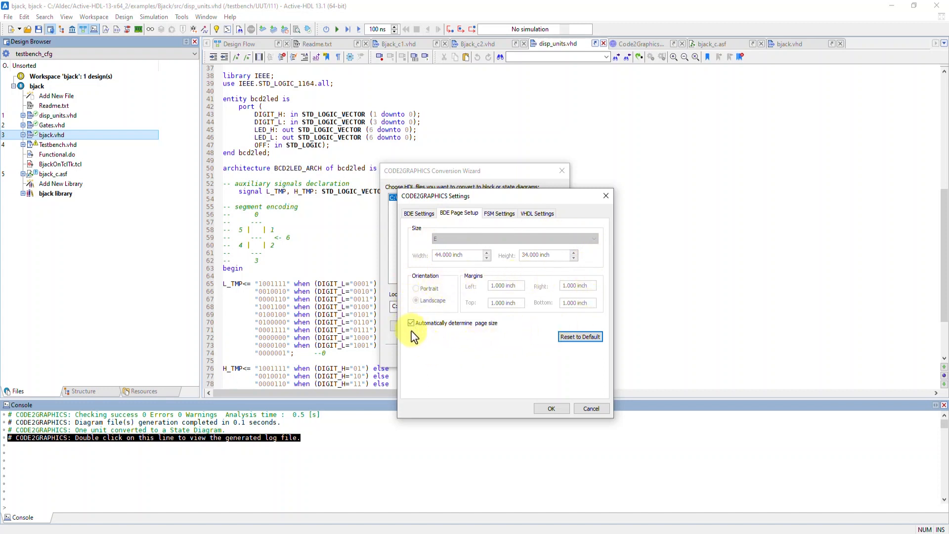
{"action": "left_click", "coordinate": [418, 213]}
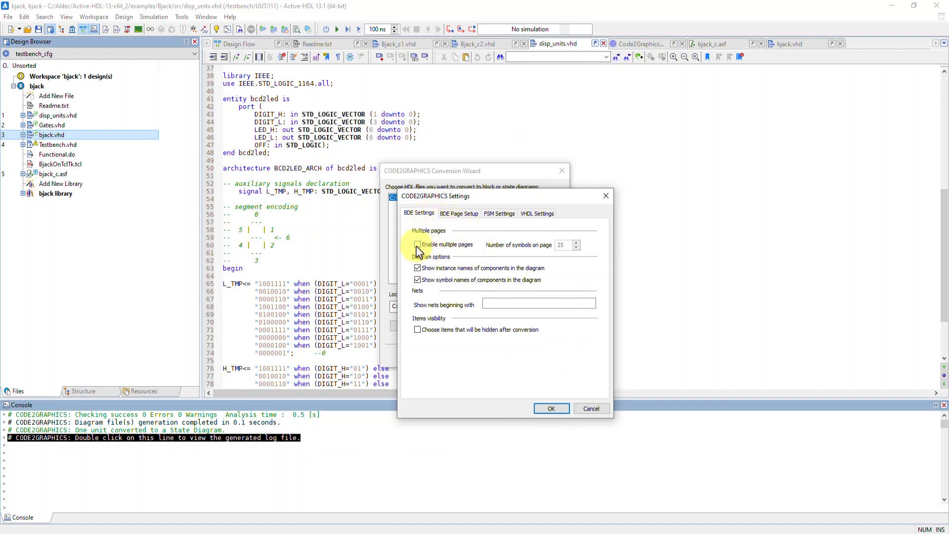
{"action": "left_click", "coordinate": [417, 243]}
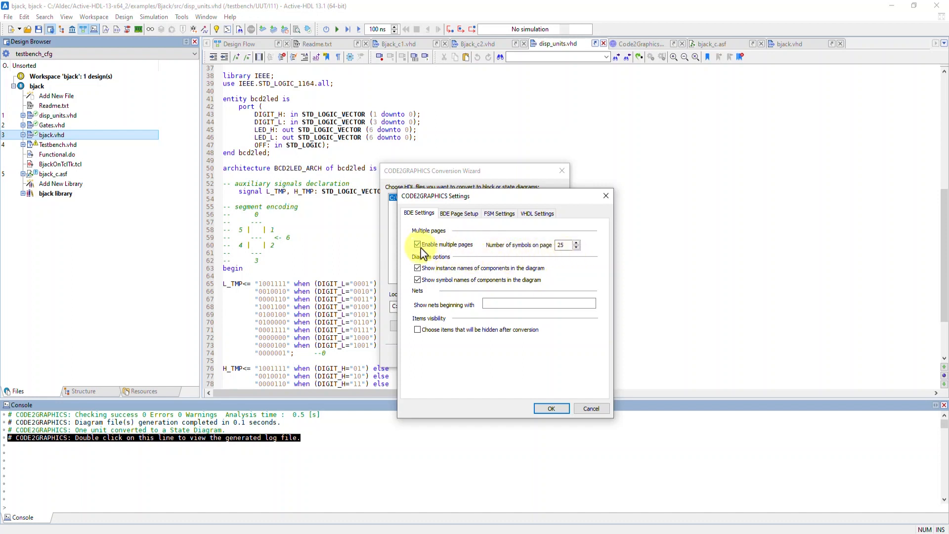
{"action": "left_click", "coordinate": [417, 245]}
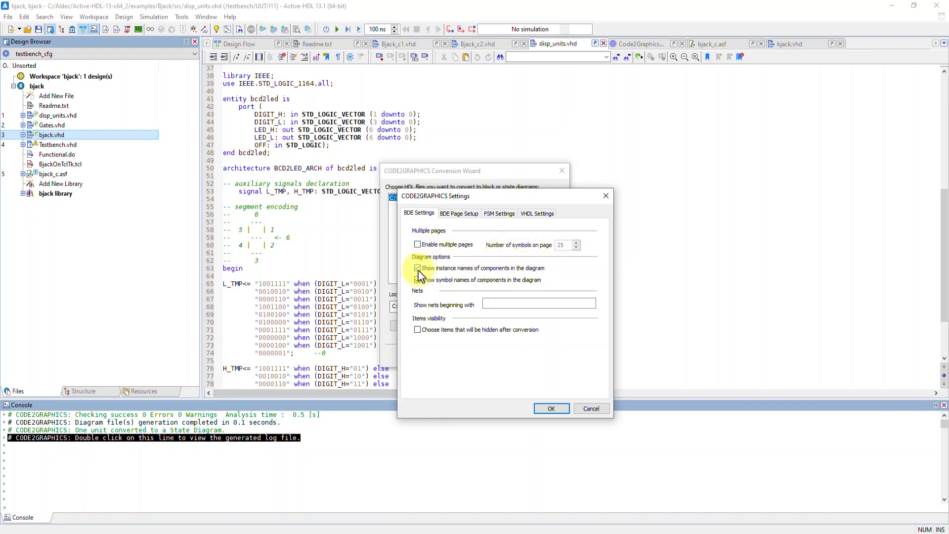
{"action": "left_click", "coordinate": [418, 280]}
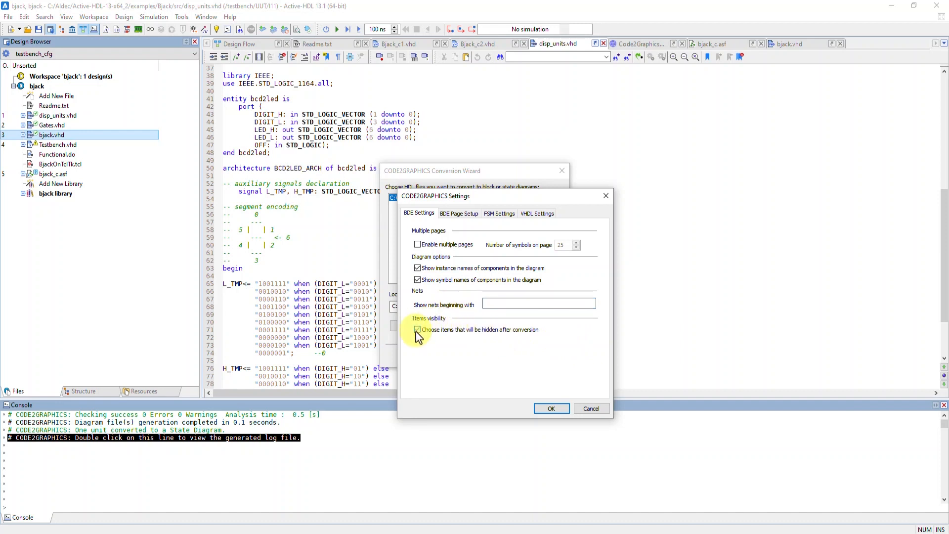
{"action": "left_click", "coordinate": [417, 329]}
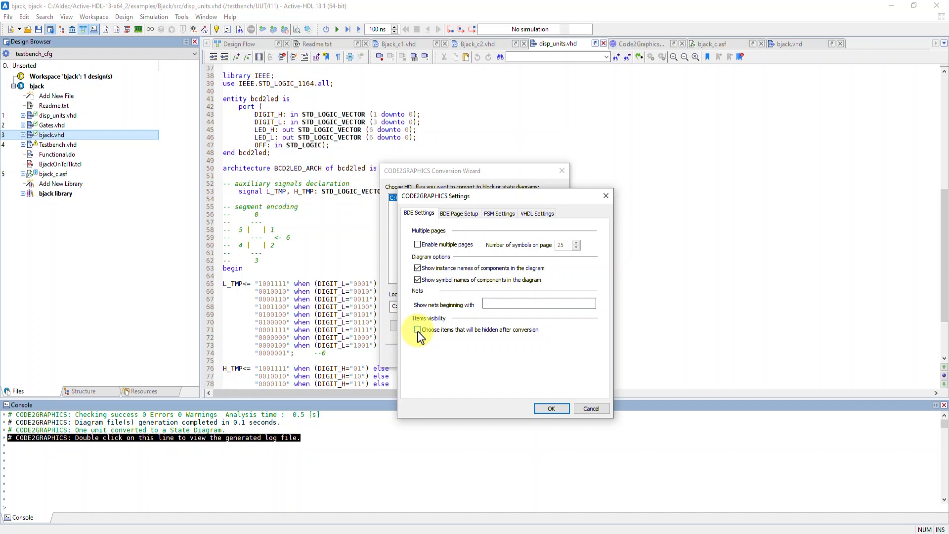
{"action": "mouse_move", "coordinate": [514, 348]}
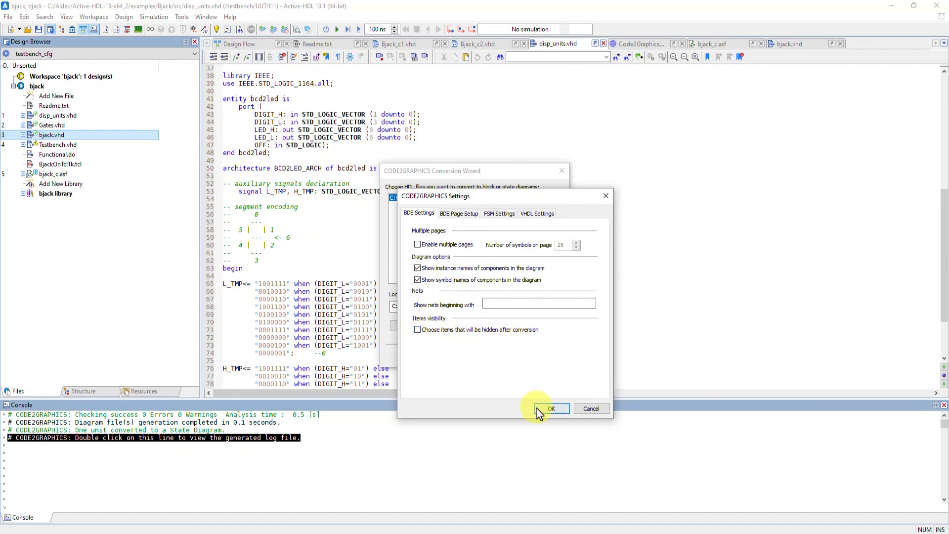
{"action": "left_click", "coordinate": [550, 408]}
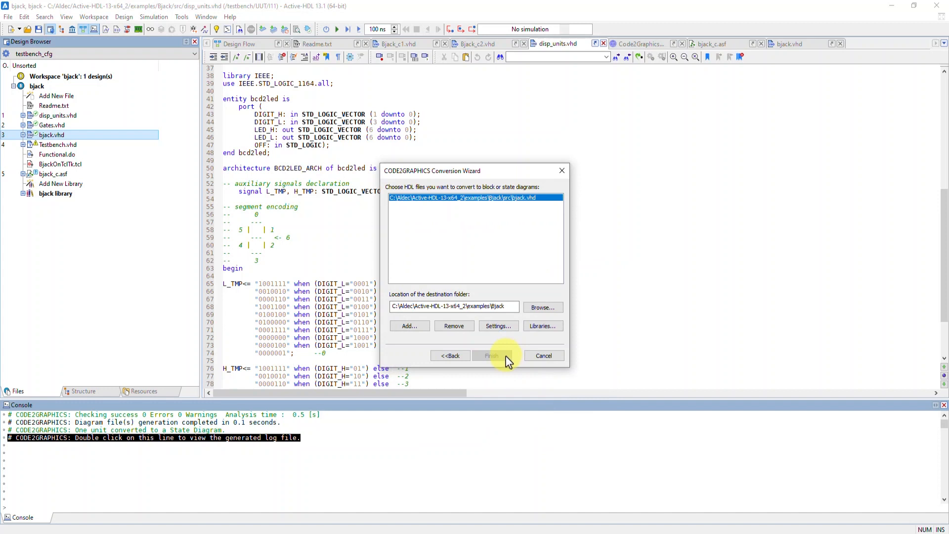
Convert bjack.vhd into bjack.bde, inspect the gen block's source, and return to the block diagram
{"action": "left_click", "coordinate": [493, 355]}
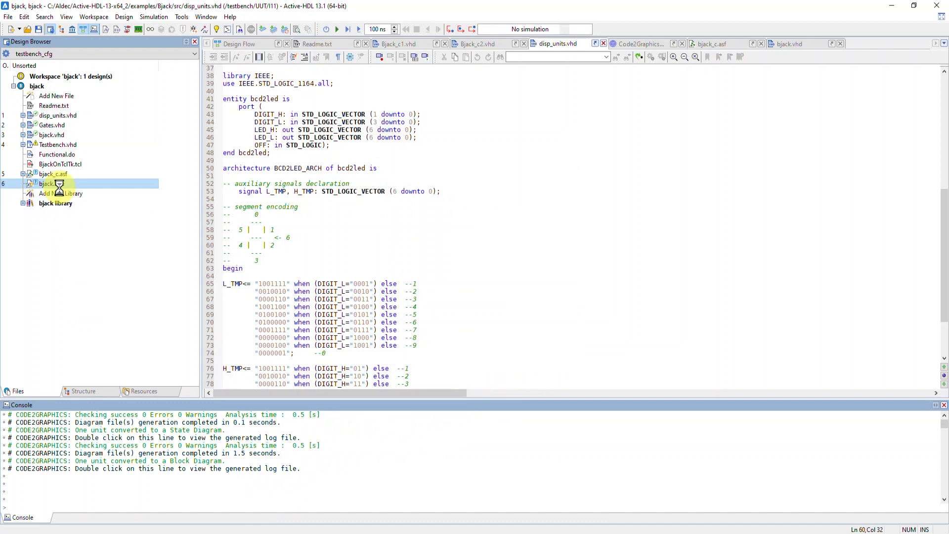
{"action": "double_click", "coordinate": [52, 184]}
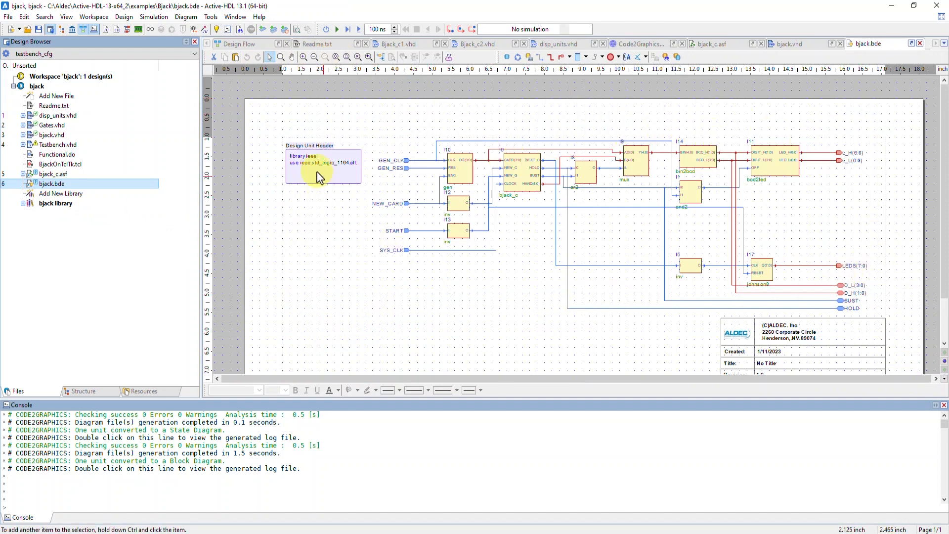
{"action": "mouse_move", "coordinate": [469, 197]}
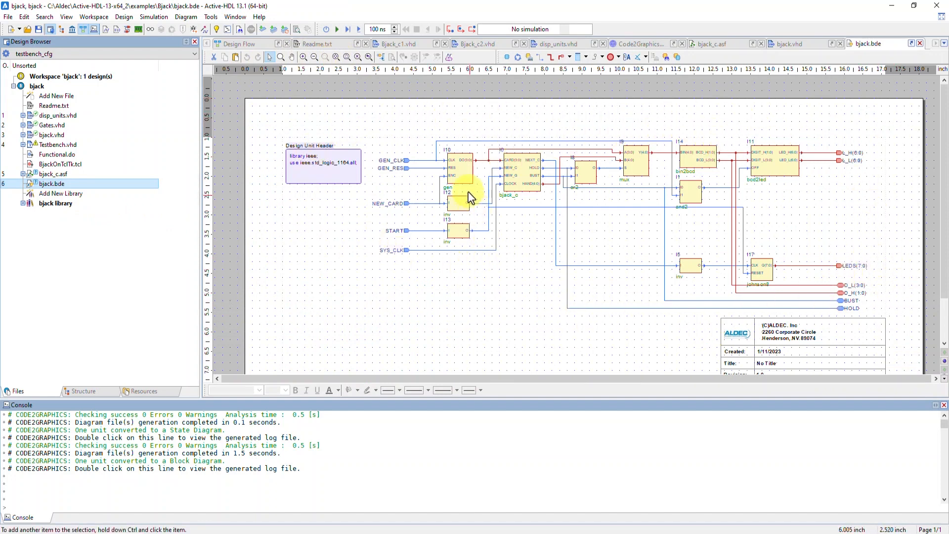
{"action": "double_click", "coordinate": [466, 191]}
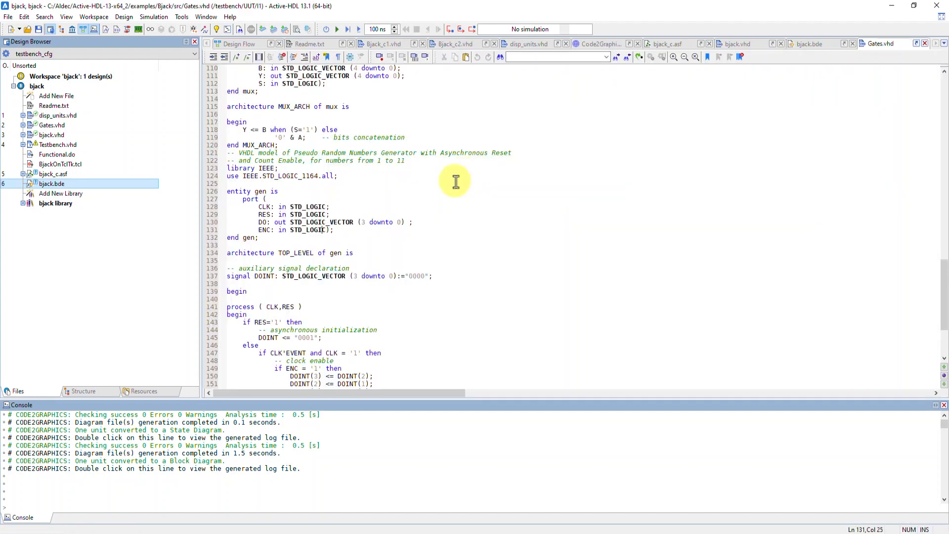
{"action": "scroll", "scroll_direction": "down", "scroll_amount": 3}
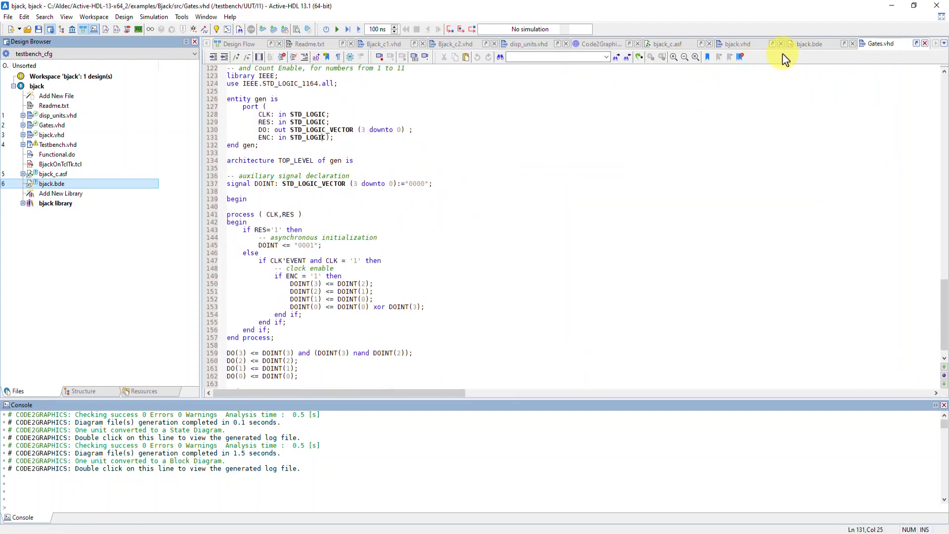
{"action": "left_click", "coordinate": [807, 44]}
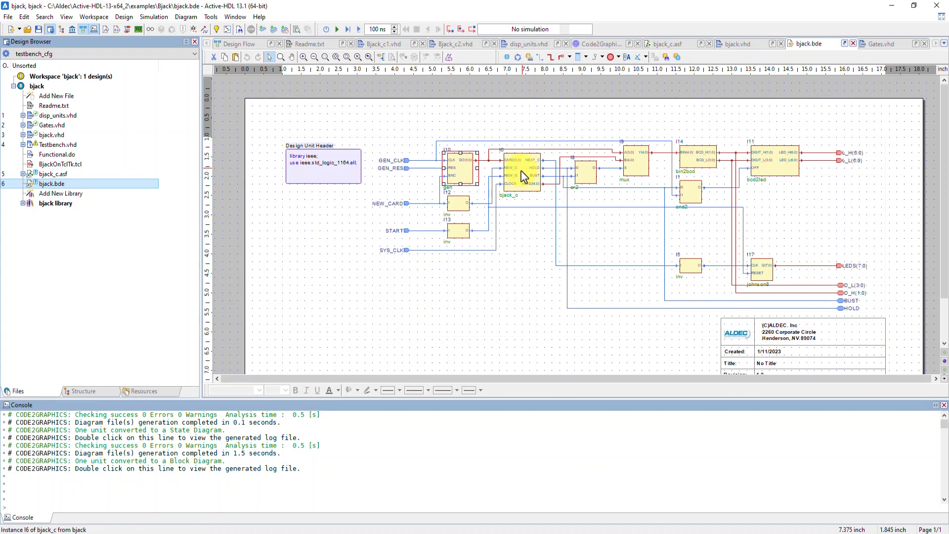